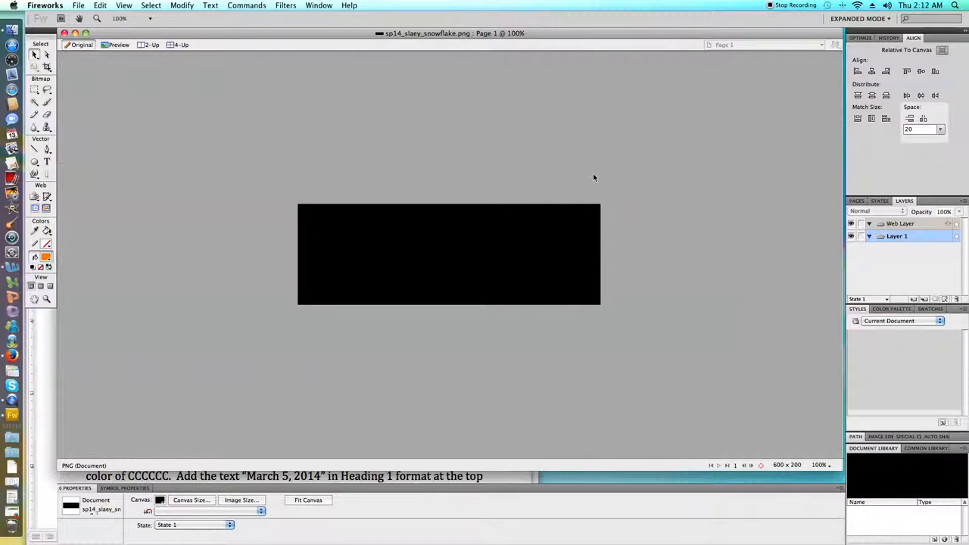
mouse_move(474, 386)
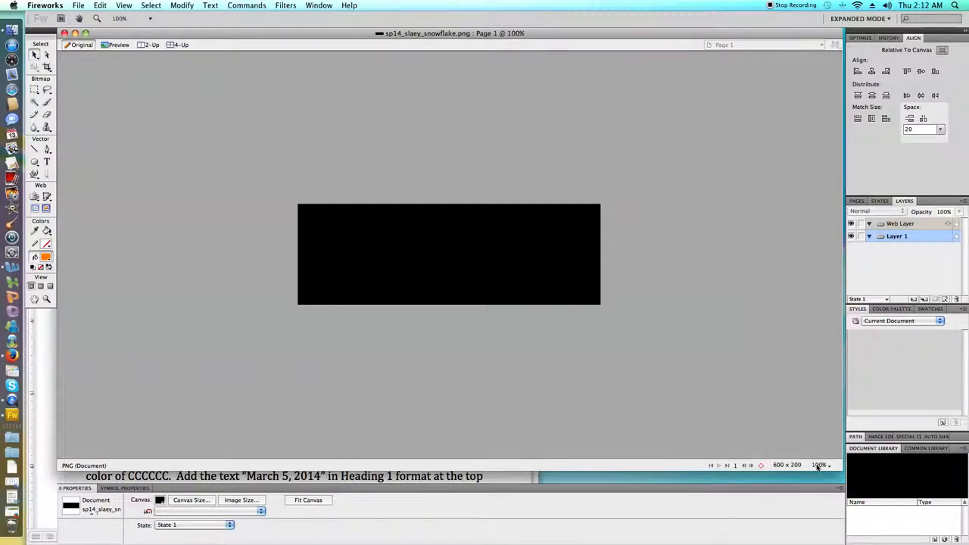
mouse_move(394, 218)
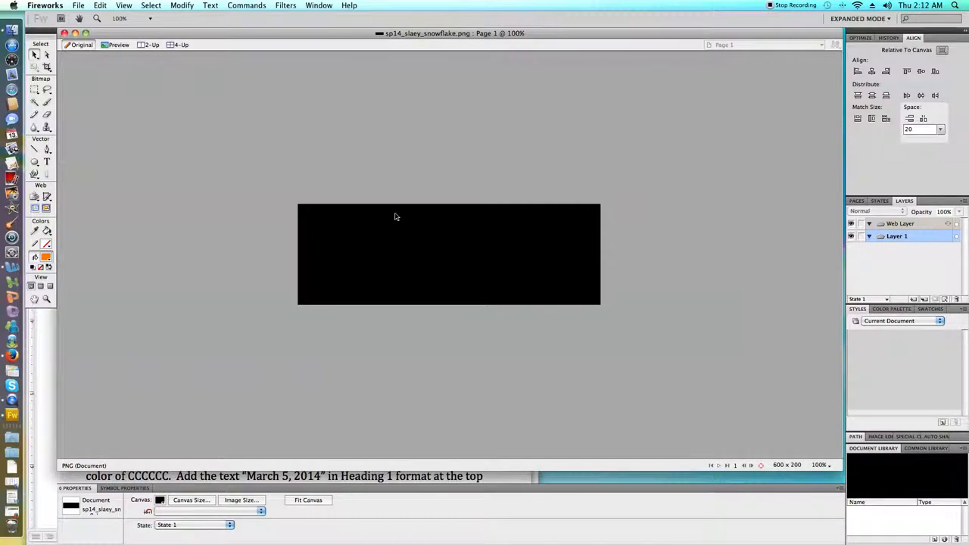
- Draw orange rectangular bars crossing each other with the Rectangle tool near the left edge
left_click(161, 500)
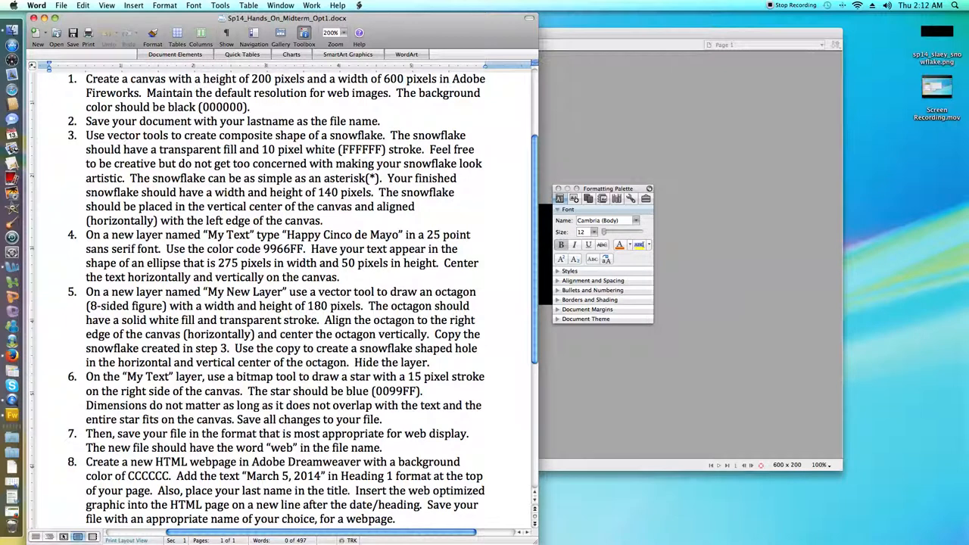
mouse_move(569, 410)
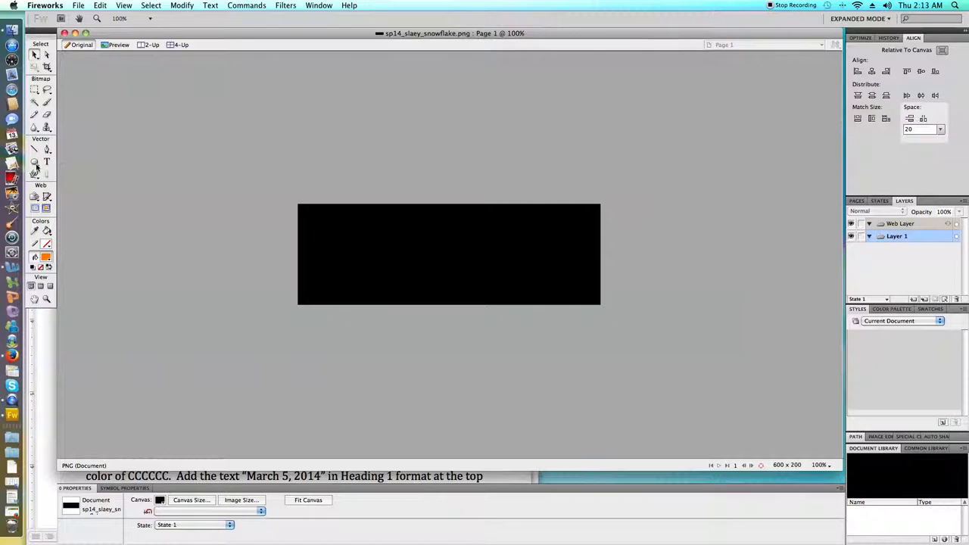
left_click(35, 163)
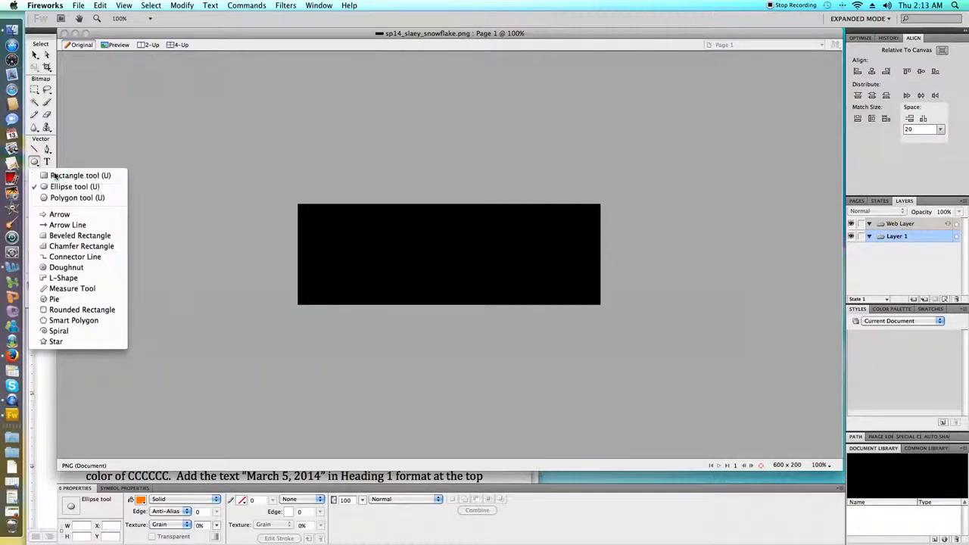
left_click(78, 176)
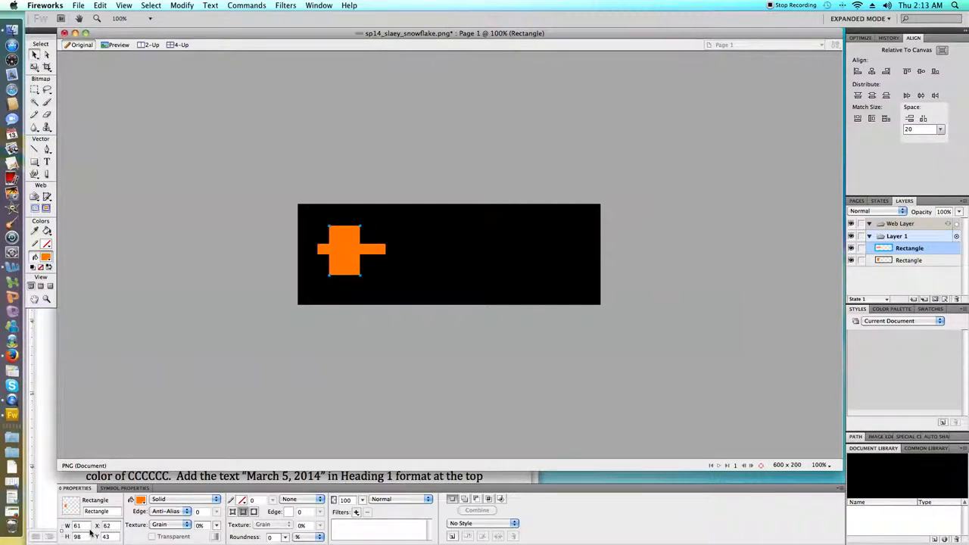
left_click(908, 260)
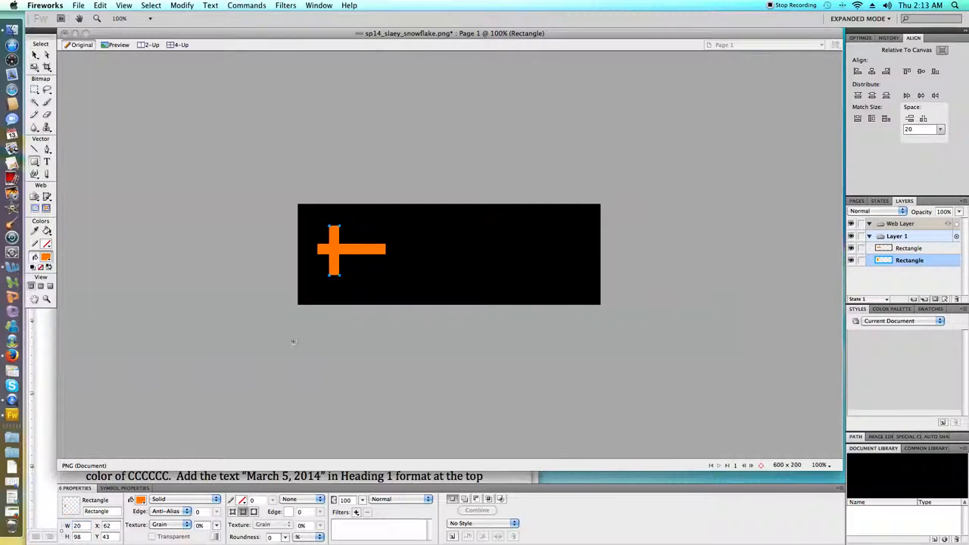
mouse_move(349, 230)
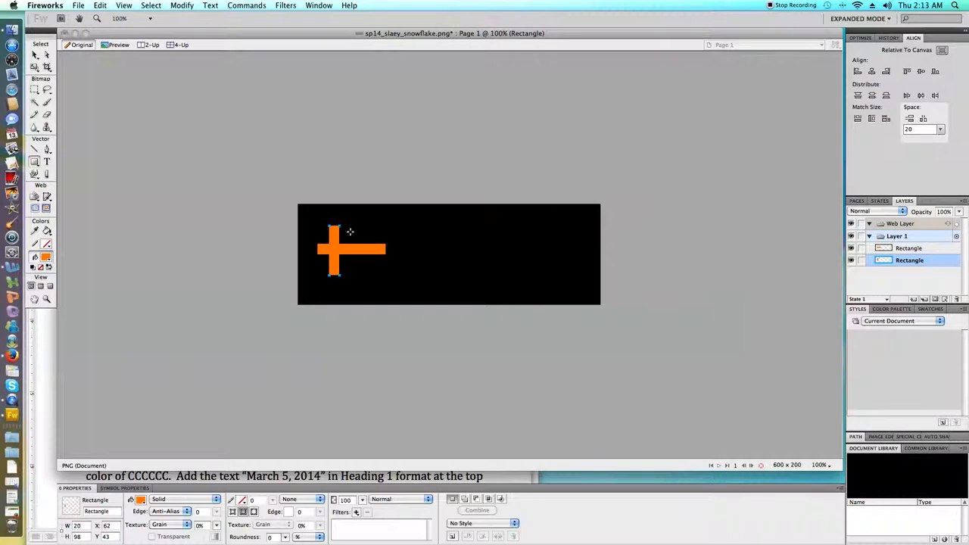
left_click_drag(333, 276, 346, 282)
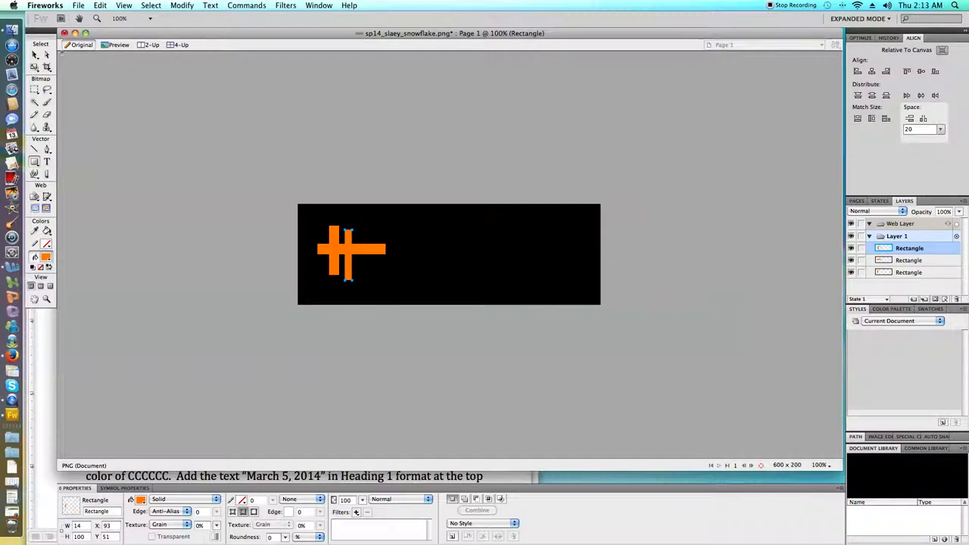
- Rotate a bar with the transform tools, paste a copy and position it to complete the asterisk
left_click(35, 67)
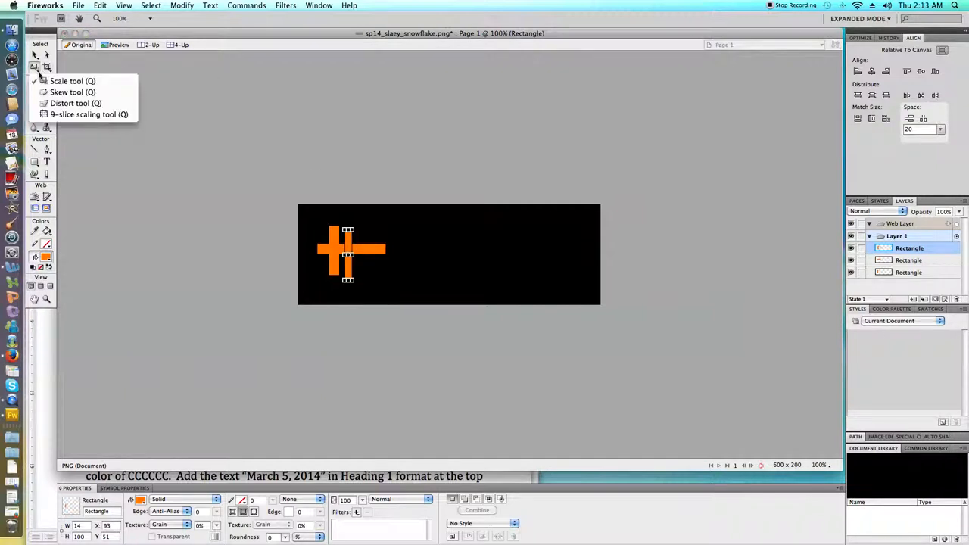
mouse_move(72, 92)
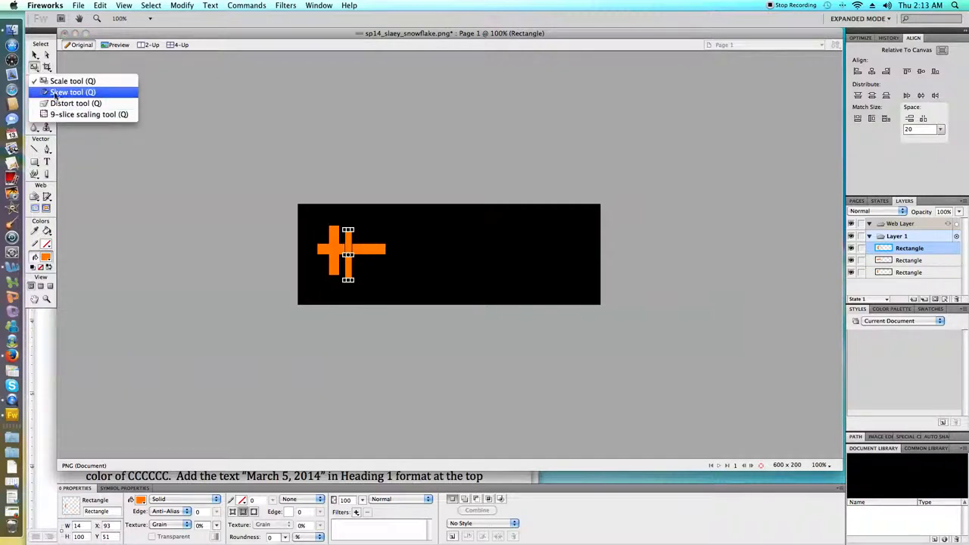
mouse_move(287, 176)
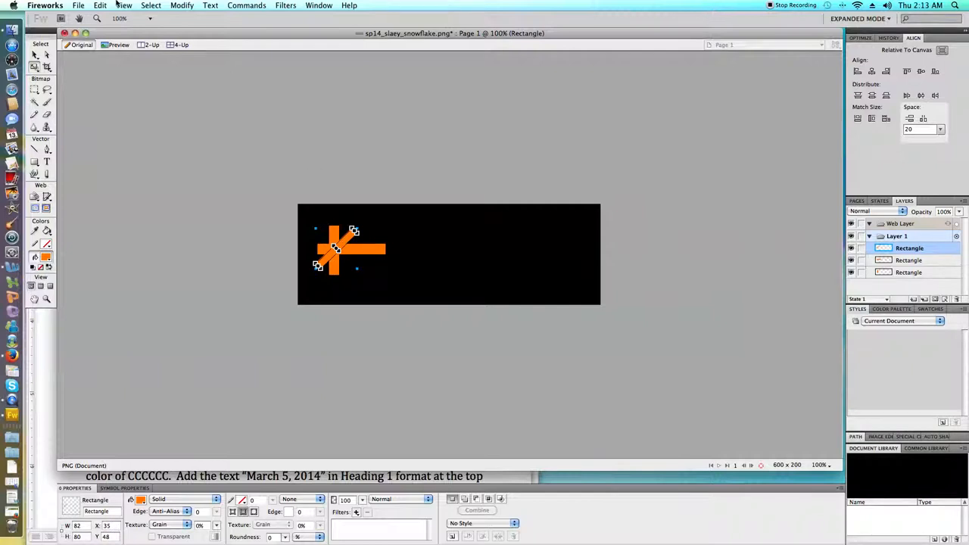
left_click(100, 6)
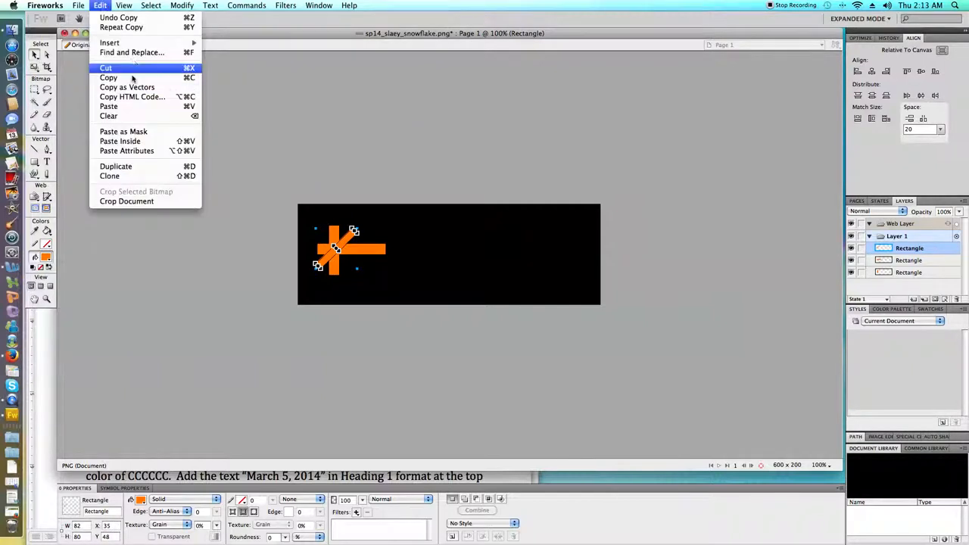
left_click(115, 165)
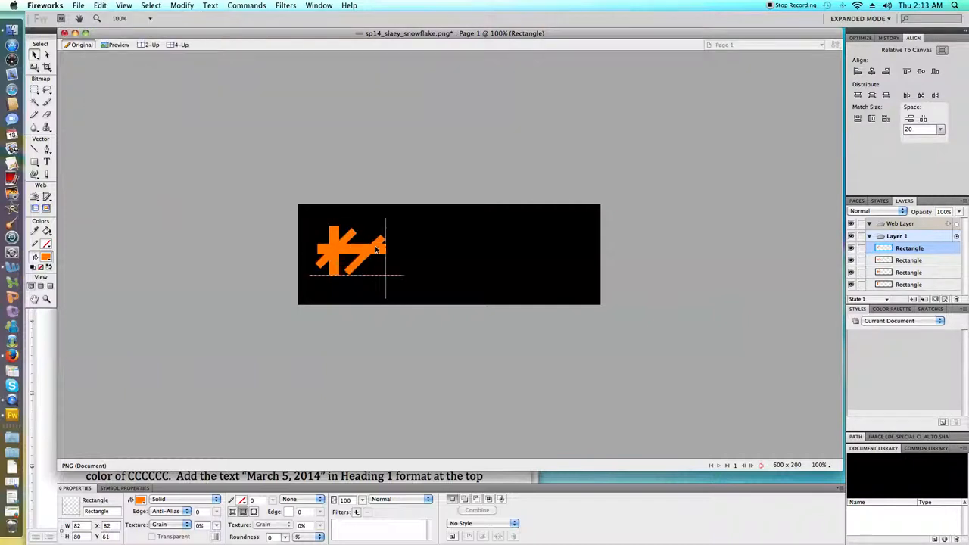
left_click_drag(348, 255, 386, 254)
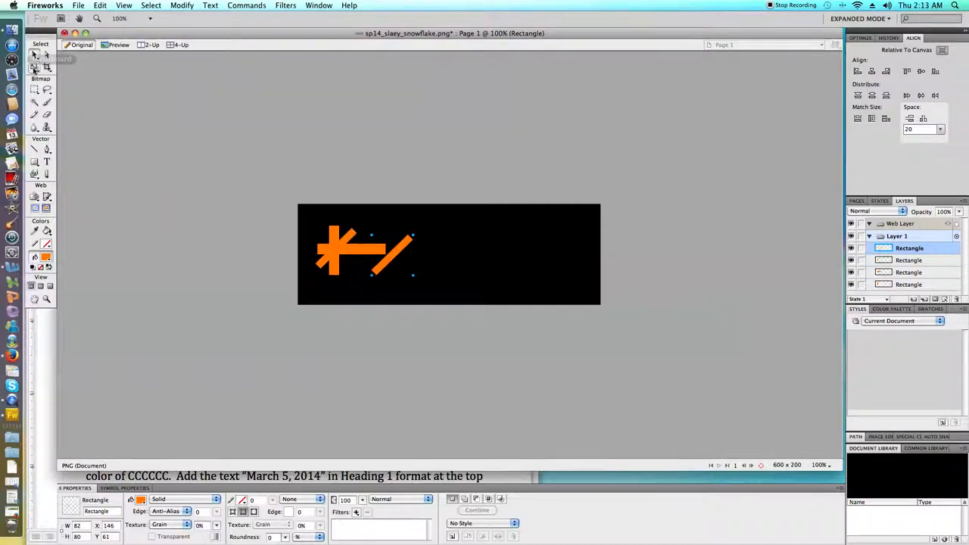
left_click(391, 257)
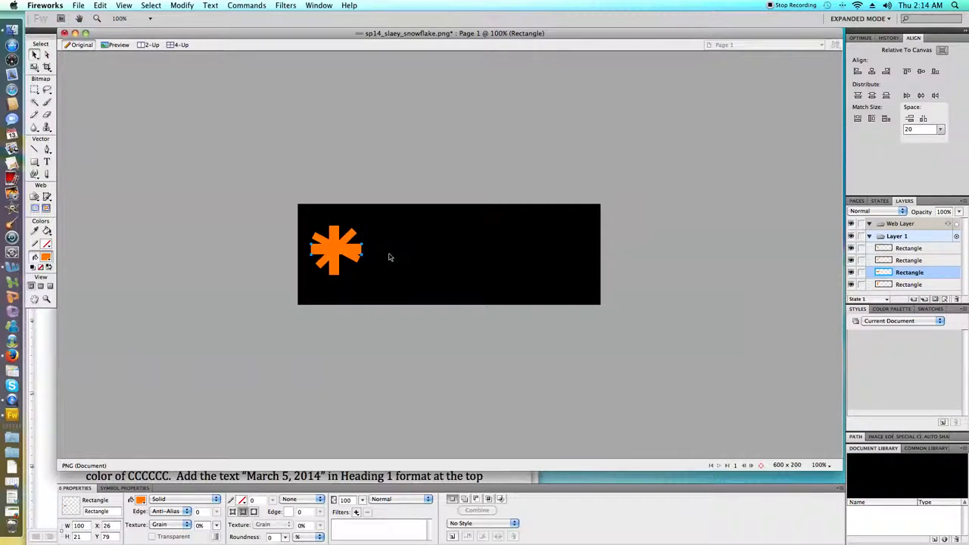
- Select all four bars and merge them into one path with Combine Paths > Union
left_click(336, 250)
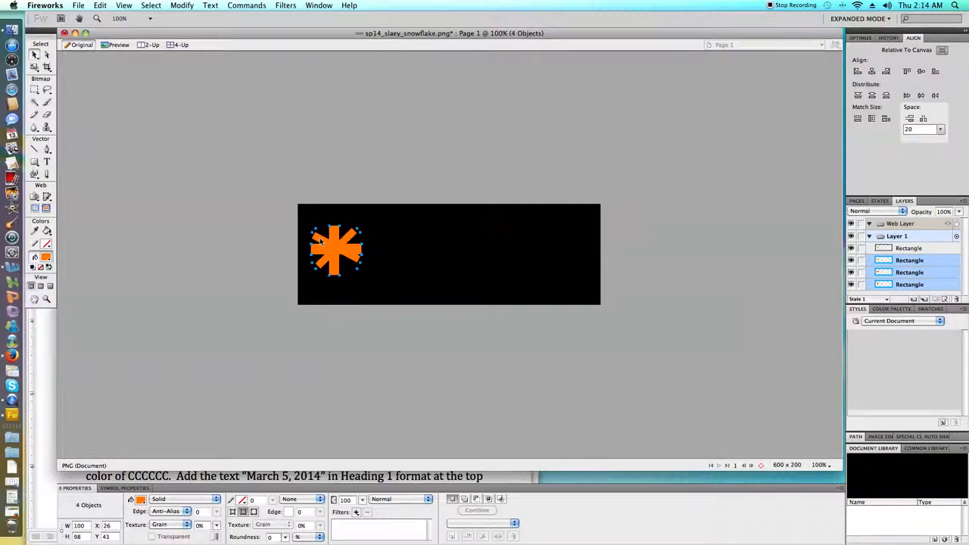
left_click(181, 6)
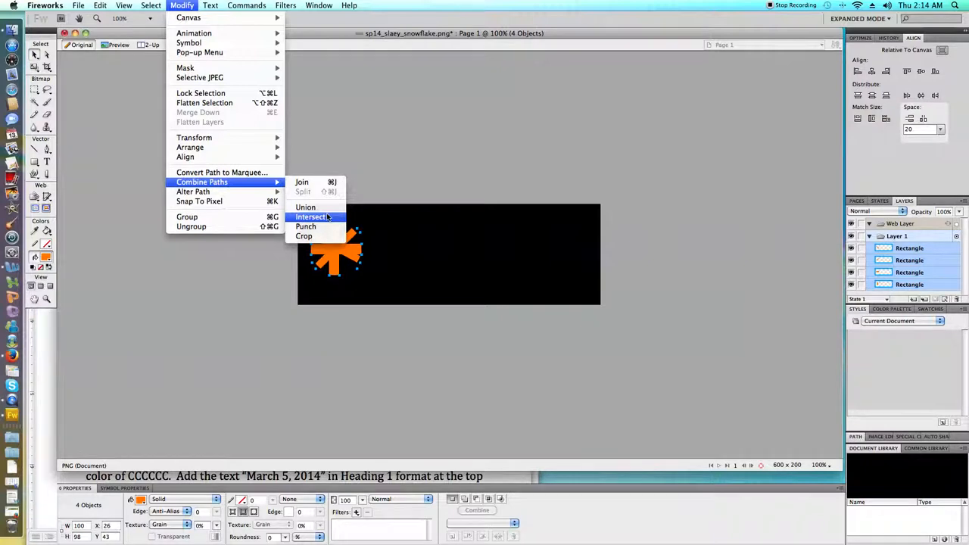
mouse_move(306, 206)
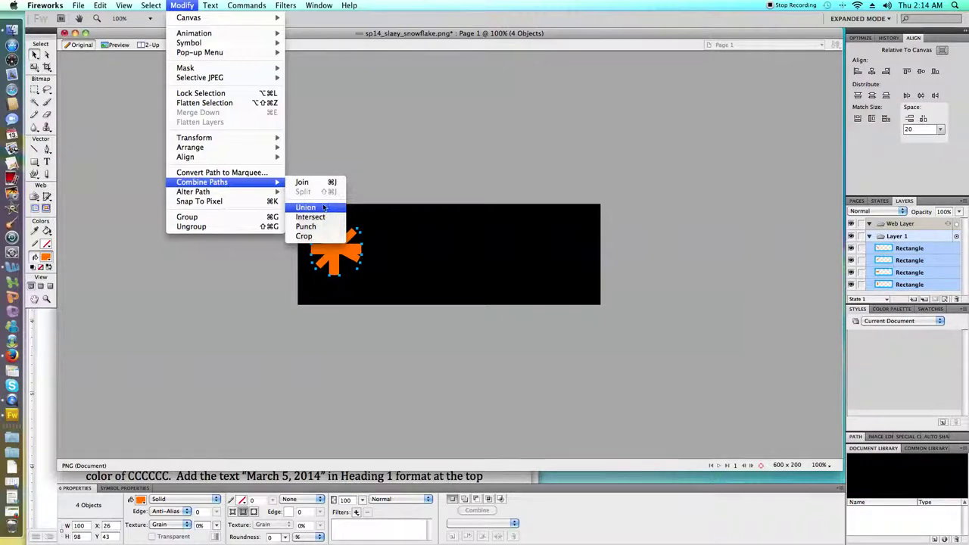
left_click(306, 206)
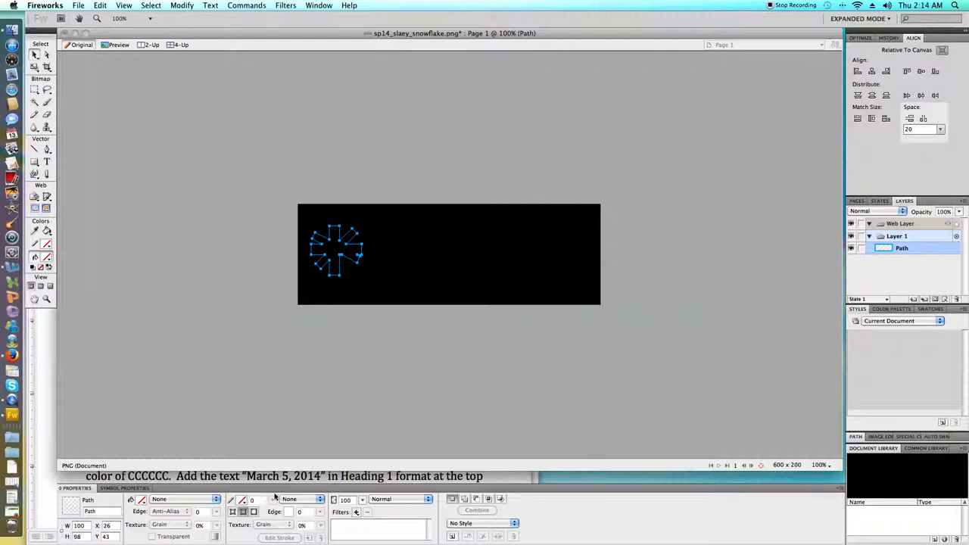
mouse_move(258, 502)
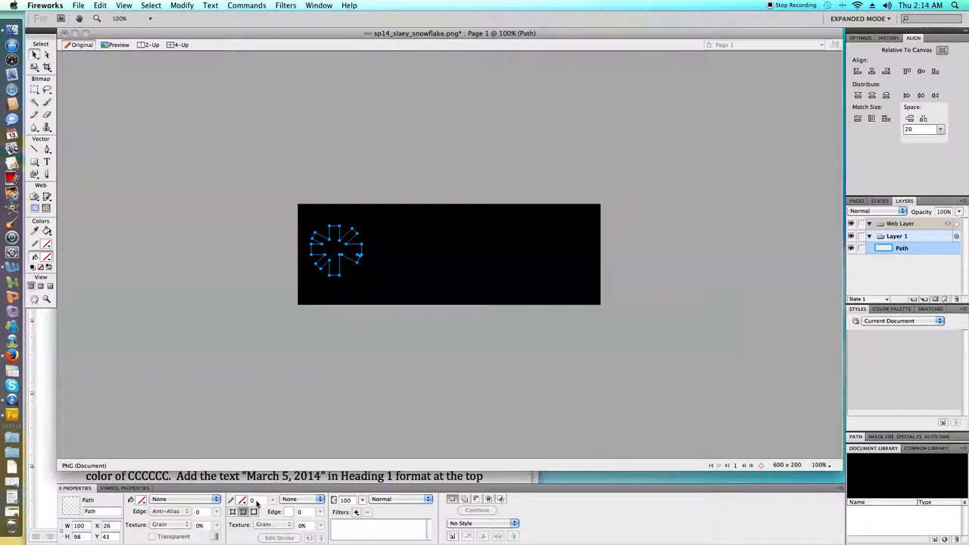
- Give the asterisk no fill, a thick white stroke, and a size of about 140 px
left_click(242, 500)
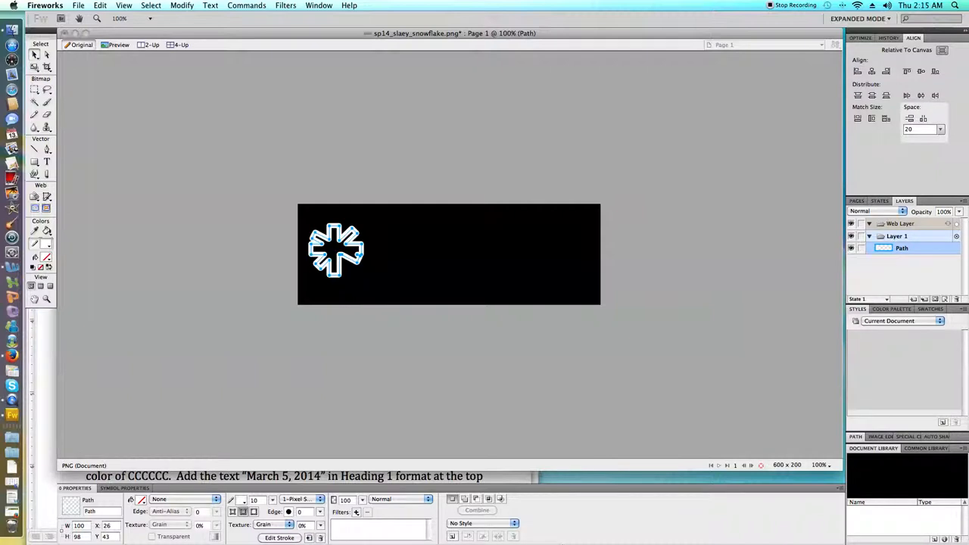
mouse_move(327, 533)
type("140")
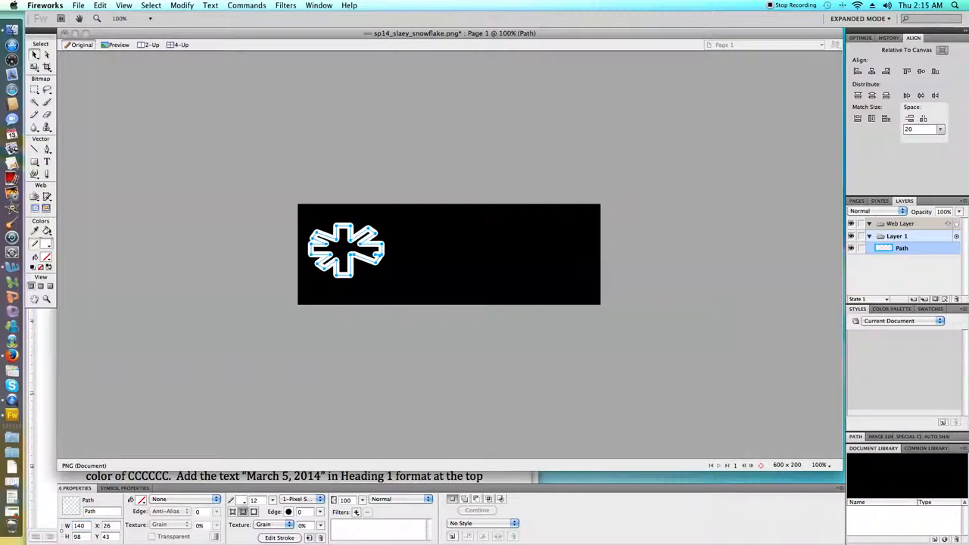
triple_click(78, 536)
type("140")
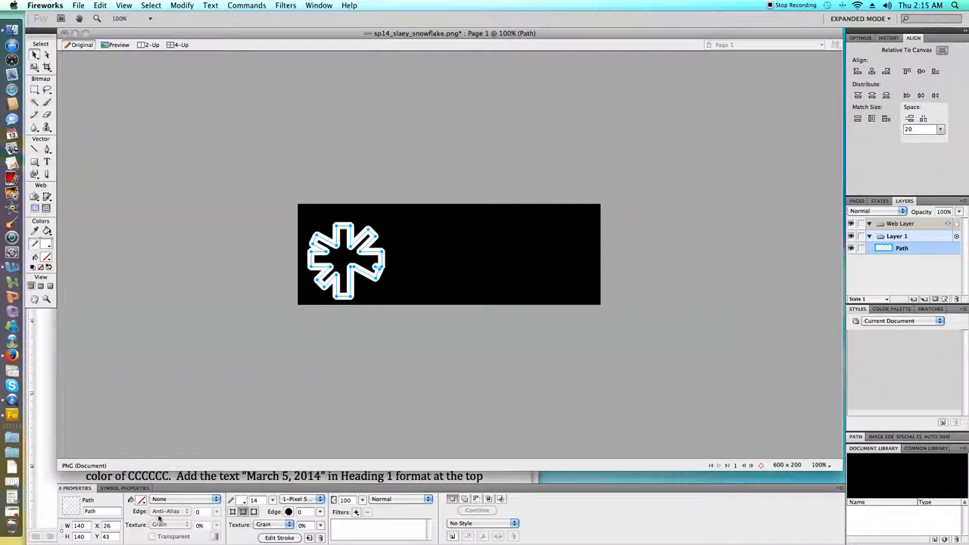
mouse_move(397, 170)
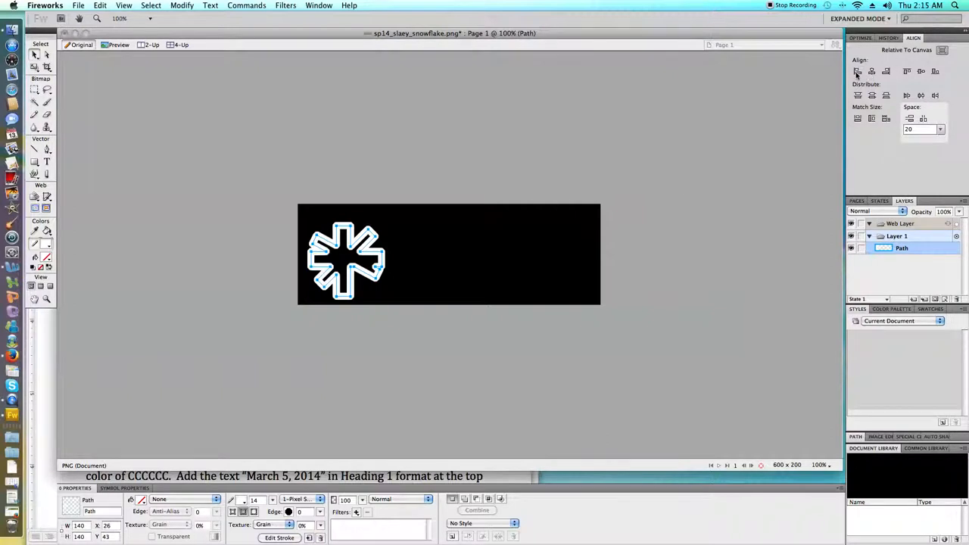
- Align the snowflake to the canvas's left edge and centre it vertically
left_click(857, 71)
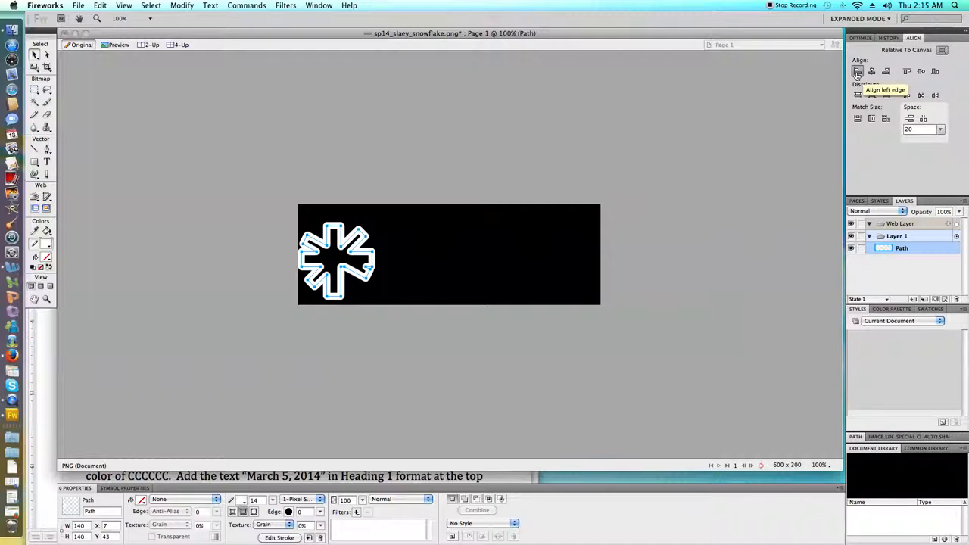
left_click(921, 71)
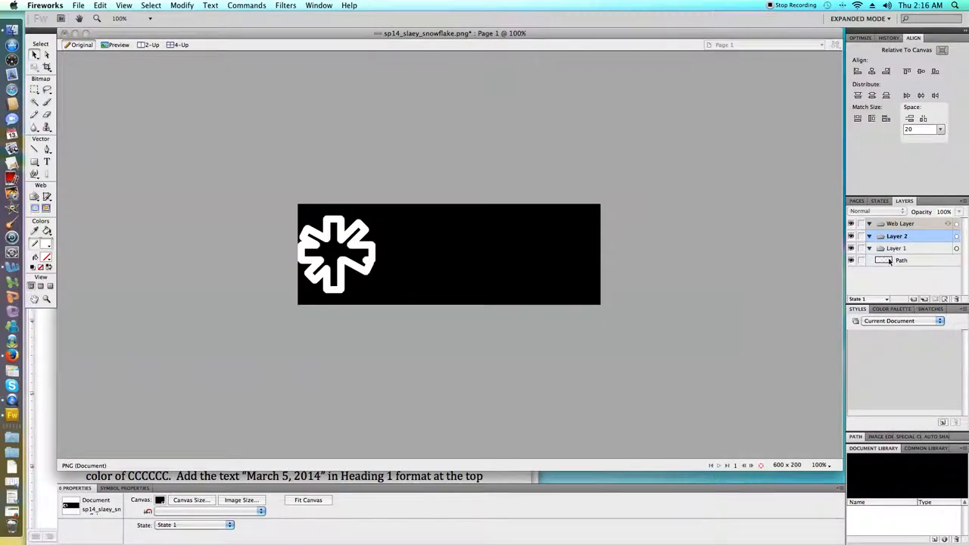
- Rename Layer 2 to My Text in the Layers panel
double_click(897, 236)
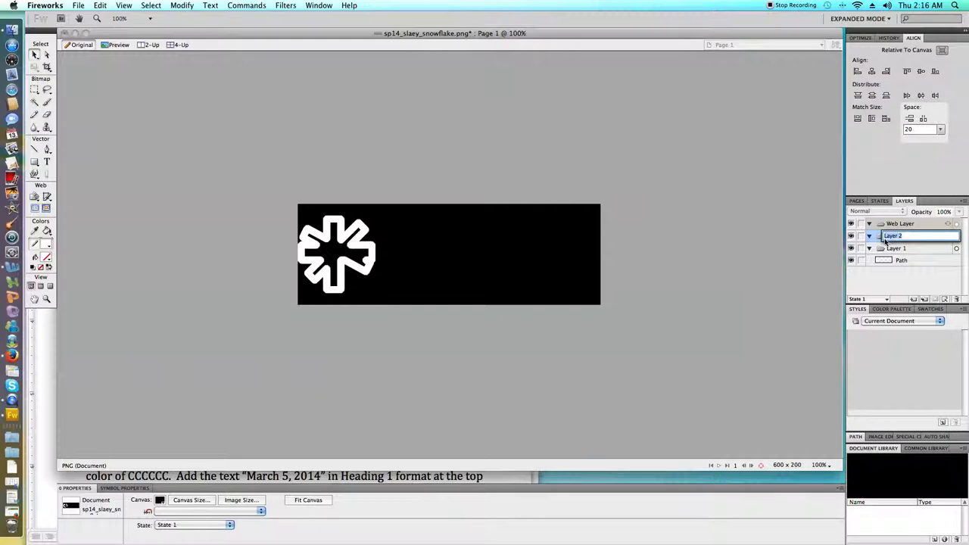
type("My l")
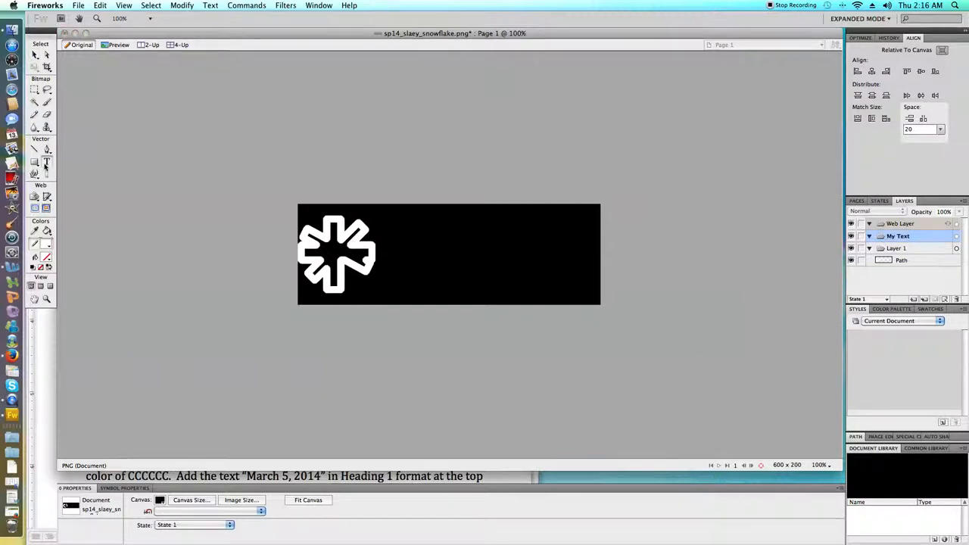
left_click(46, 161)
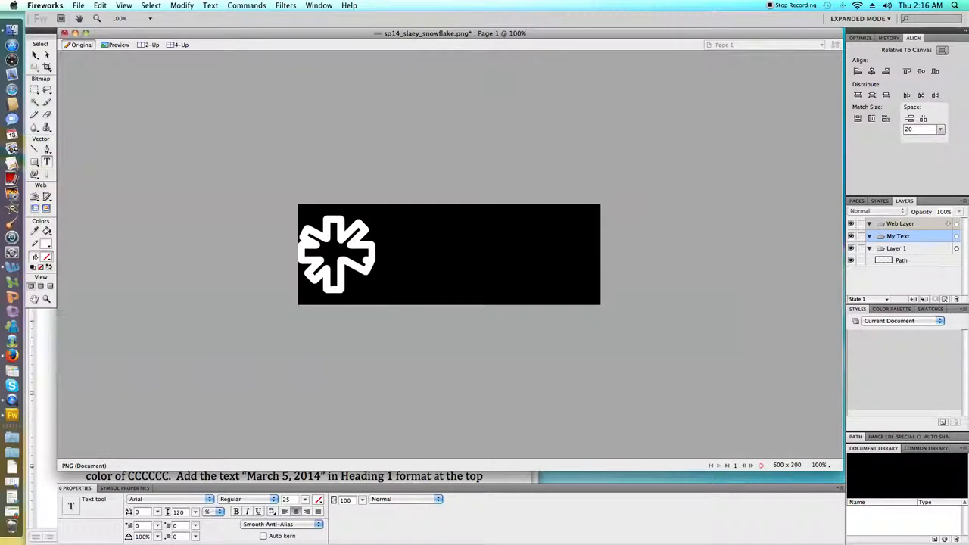
- Add 'Happy Cinco de Mayo' text right of the snowflake and colour it purple
left_click(397, 244)
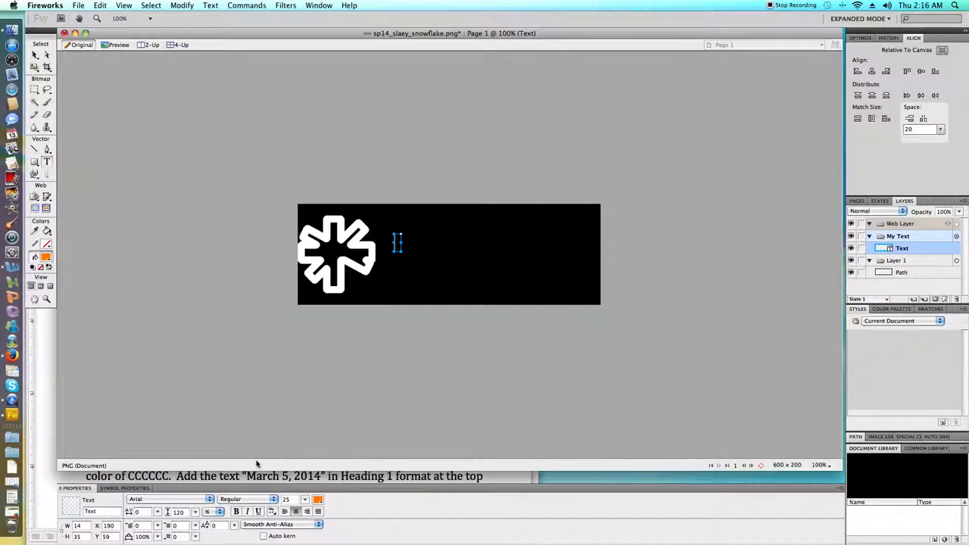
type("Happy Cin")
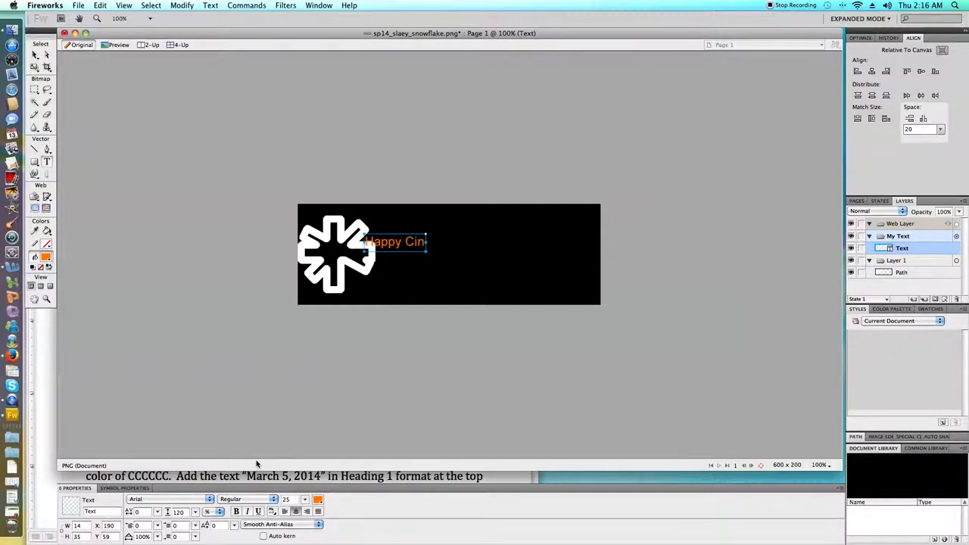
type("co de M")
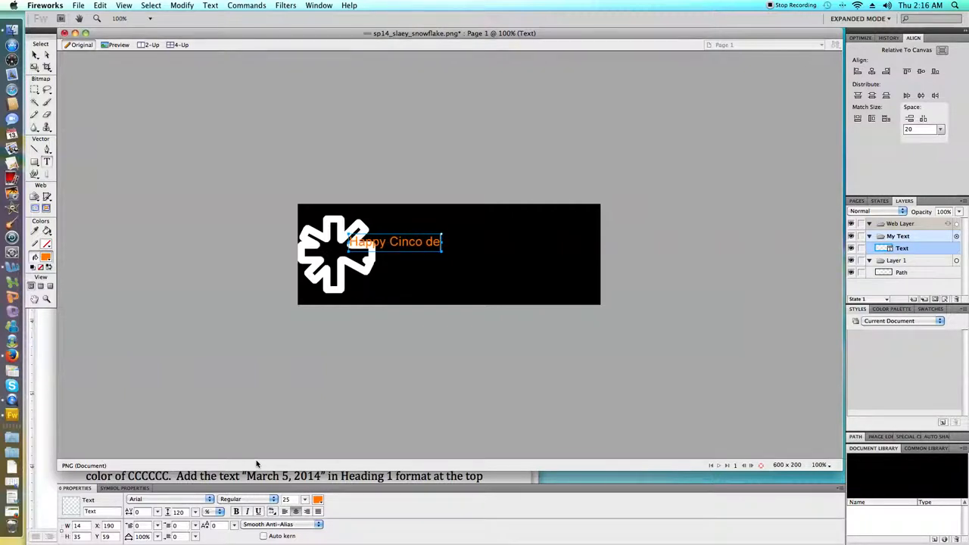
type("May")
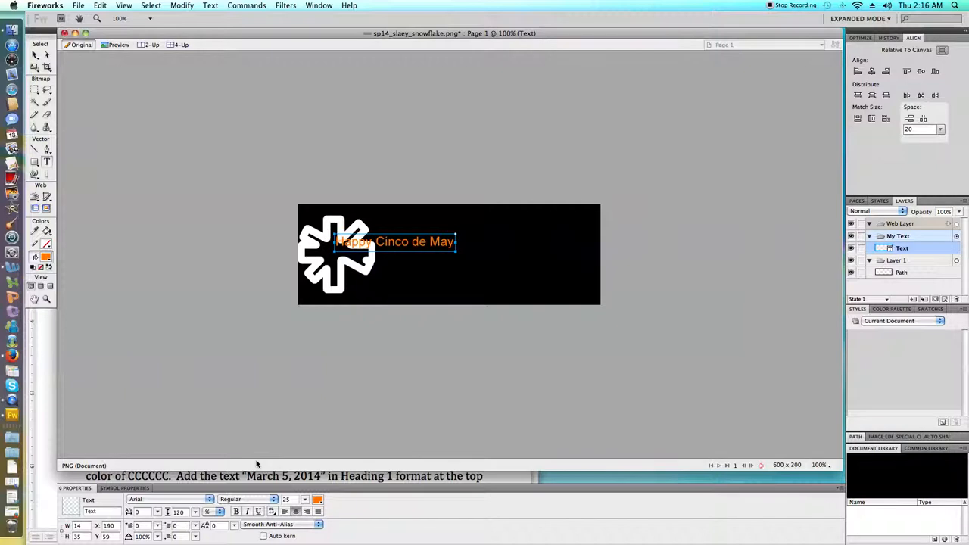
type("o")
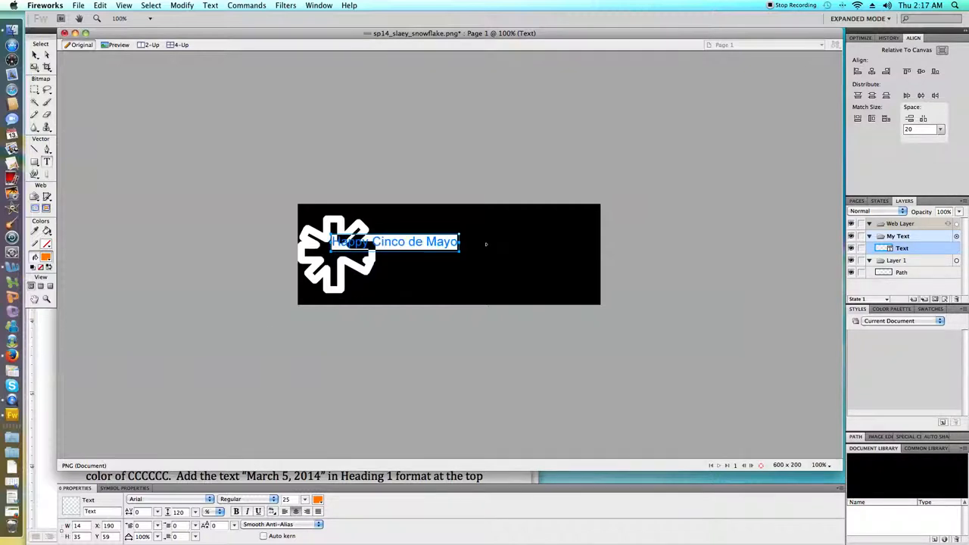
left_click(318, 500)
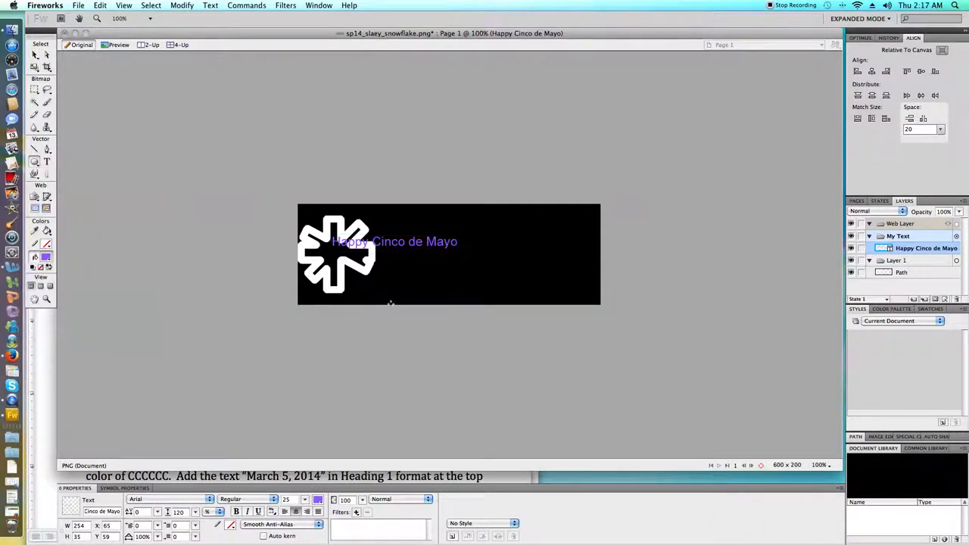
- Draw a wide purple ellipse below the Happy Cinco de Mayo text
left_click_drag(397, 272, 518, 290)
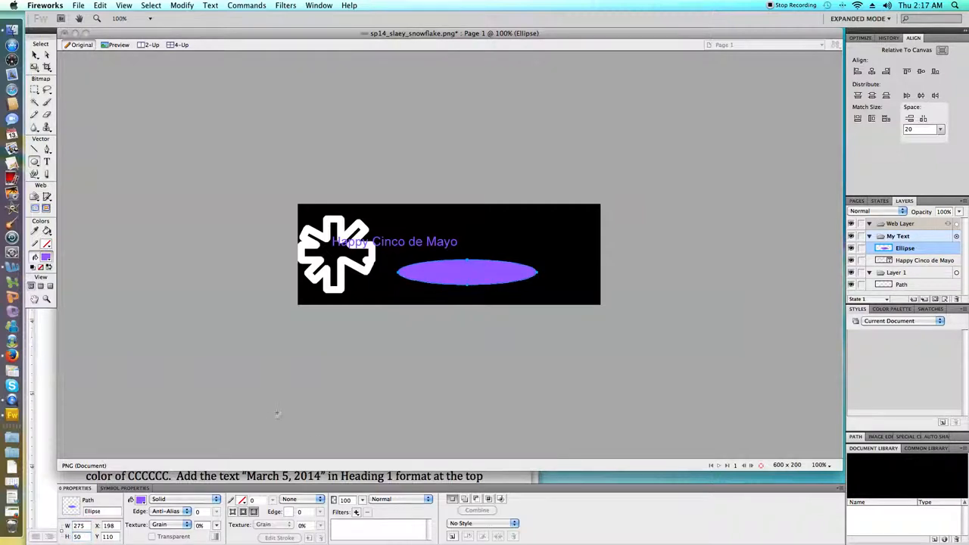
mouse_move(352, 358)
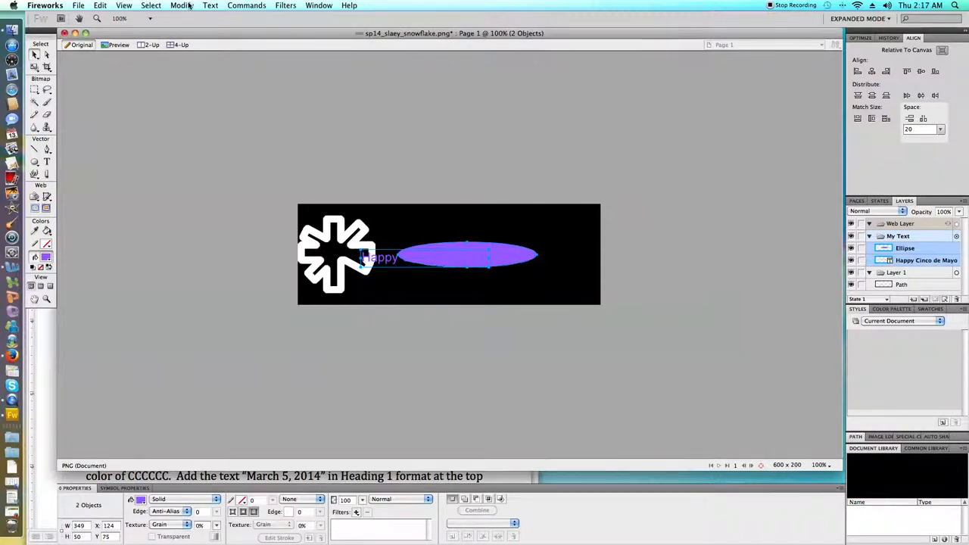
- Attach the text to the ellipse's outline via Text > Attach to Path, then deselect it
left_click(210, 6)
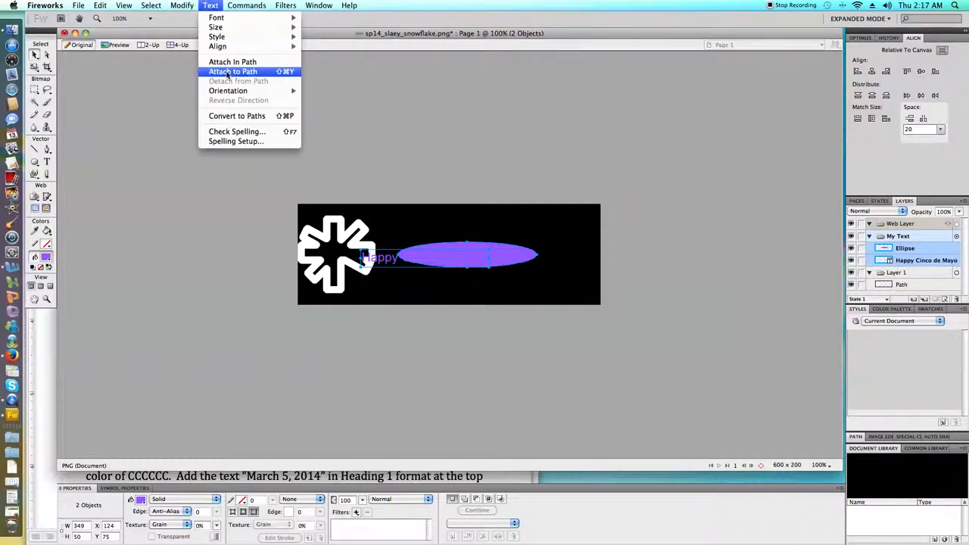
left_click(234, 71)
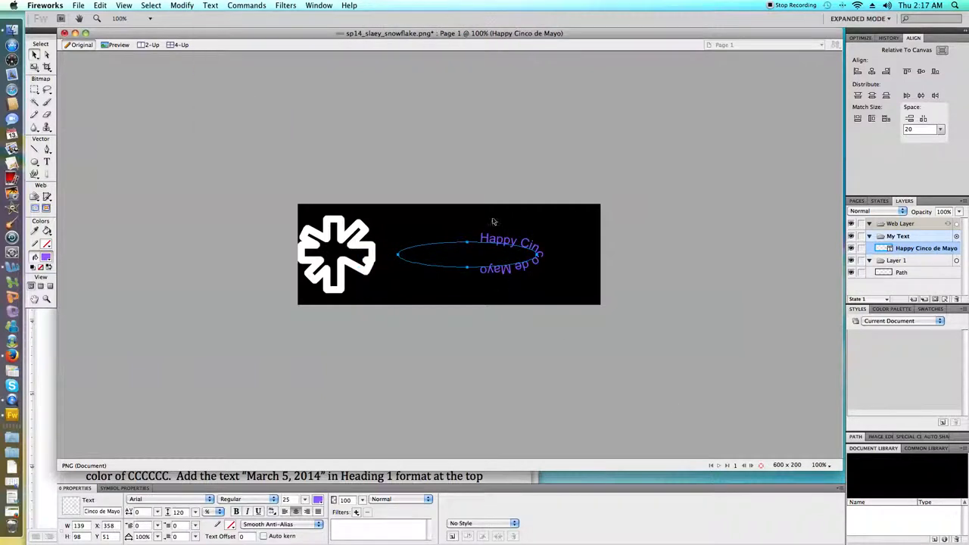
mouse_move(421, 242)
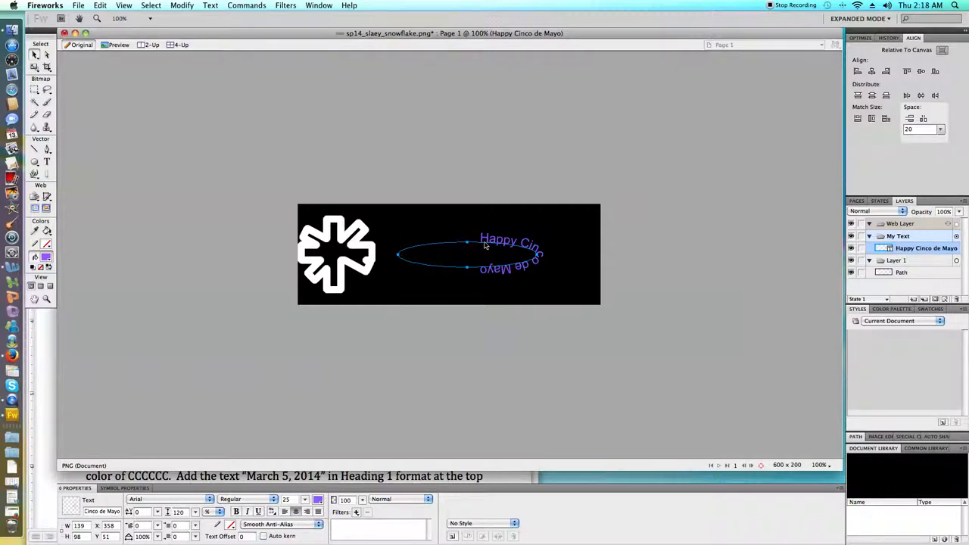
mouse_move(512, 254)
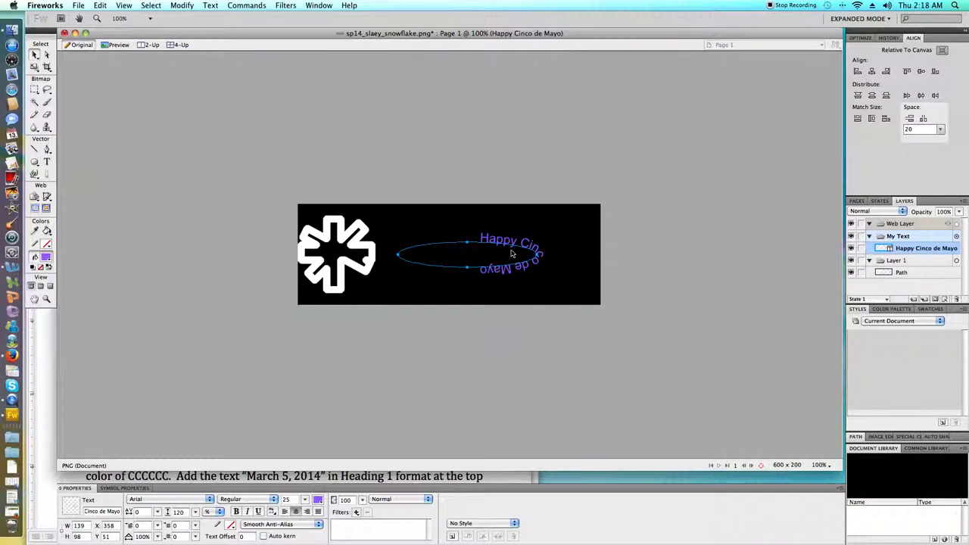
mouse_move(656, 165)
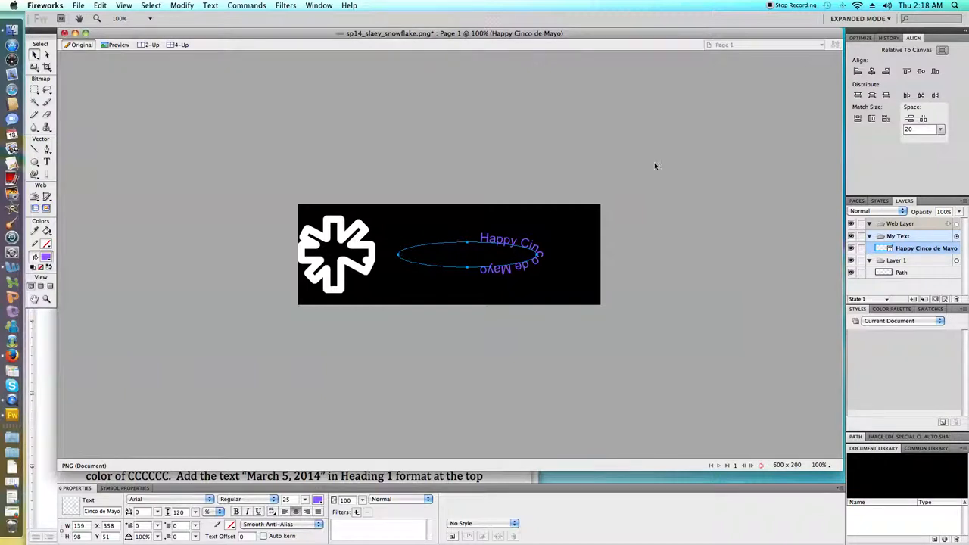
left_click(915, 71)
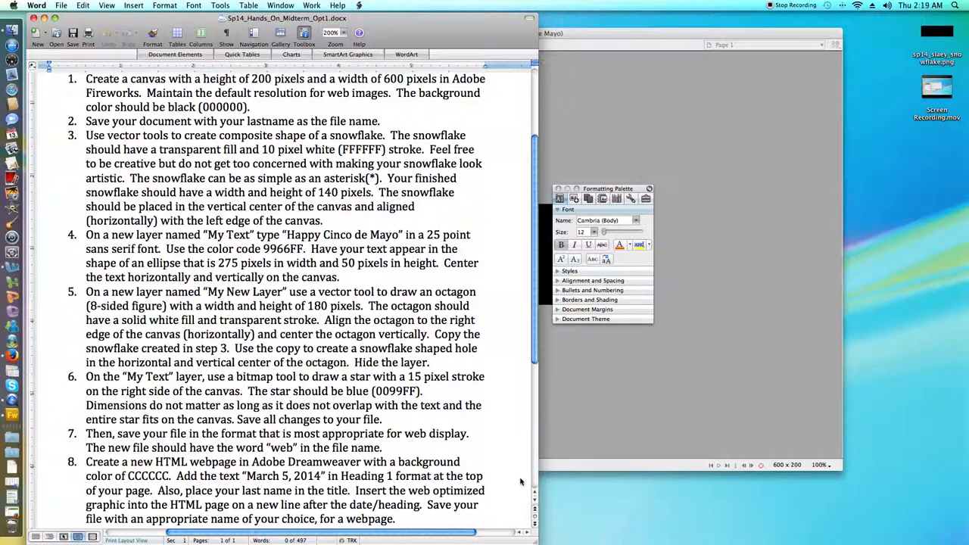
mouse_move(538, 406)
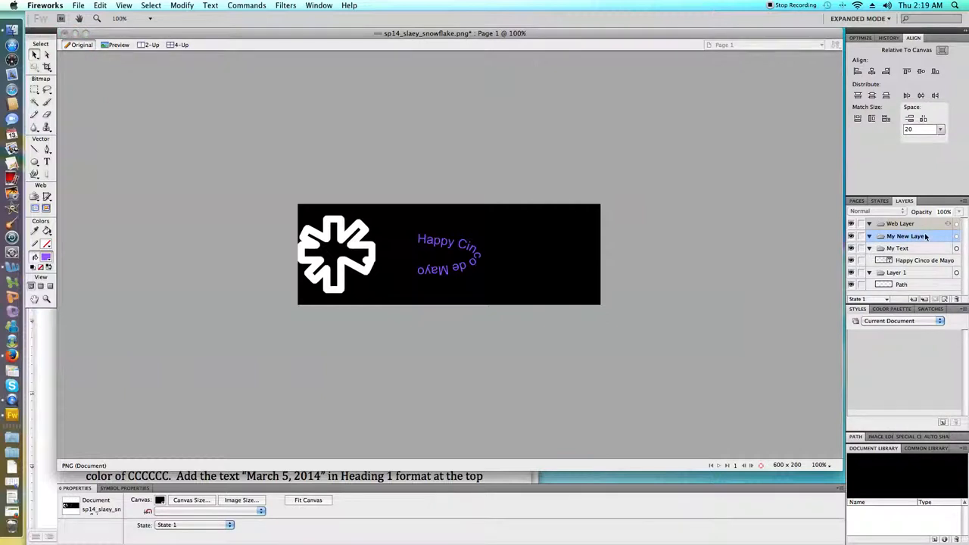
mouse_move(586, 115)
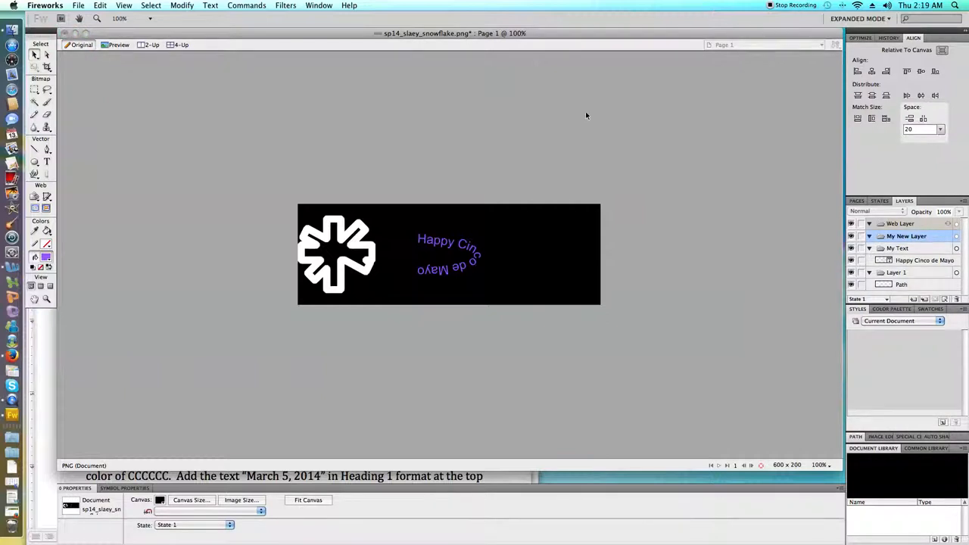
- Choose the Polygon tool to draw an eight-sided shape on My New Layer
left_click(35, 162)
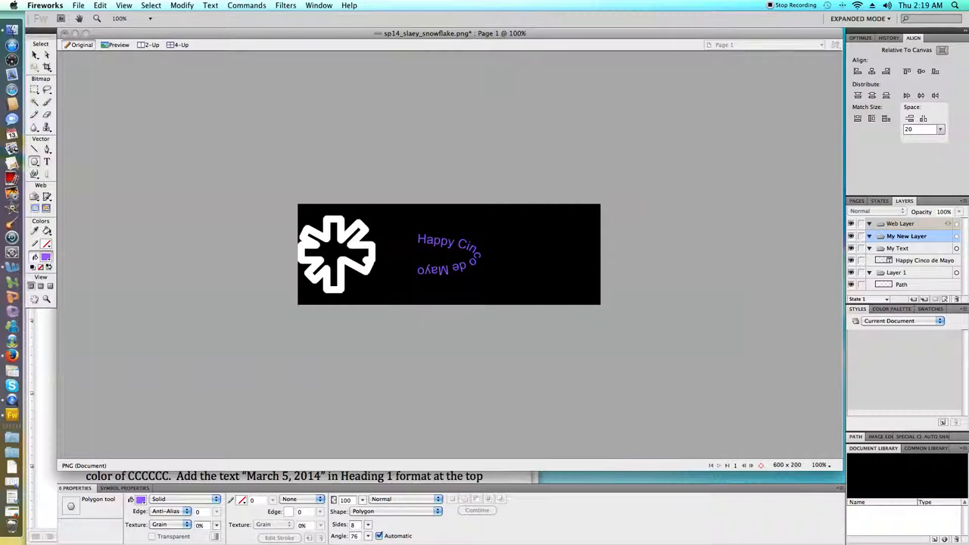
mouse_move(433, 409)
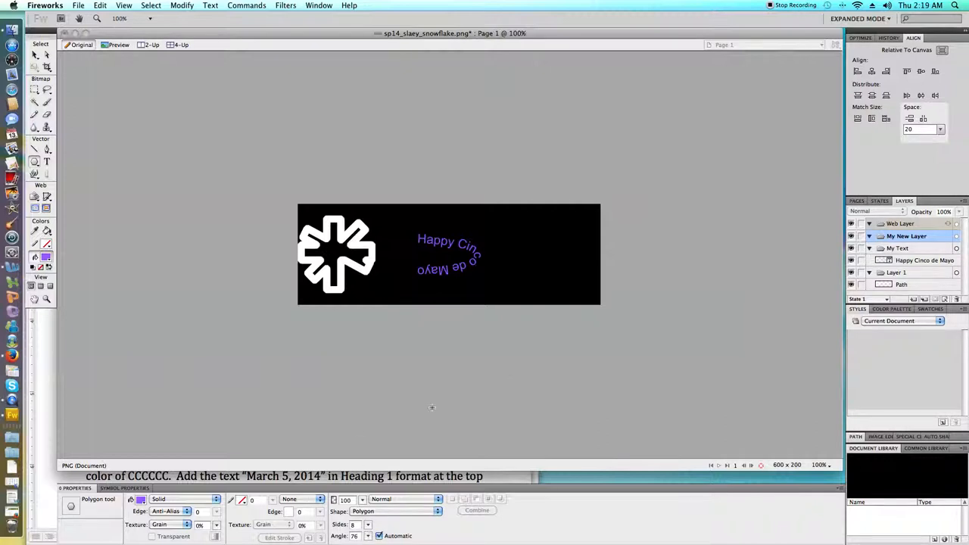
- Draw a white octagon on the right side of the canvas
left_click_drag(527, 209, 543, 258)
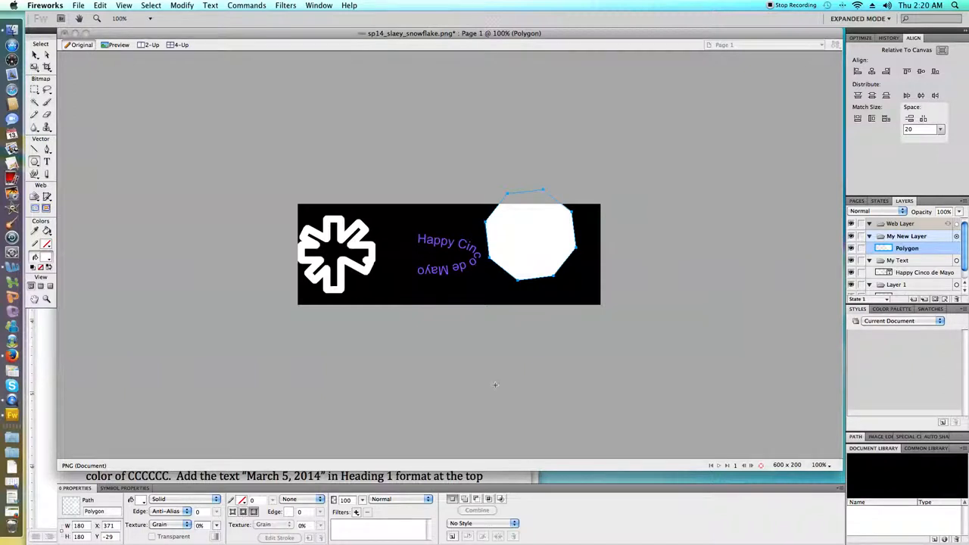
mouse_move(133, 178)
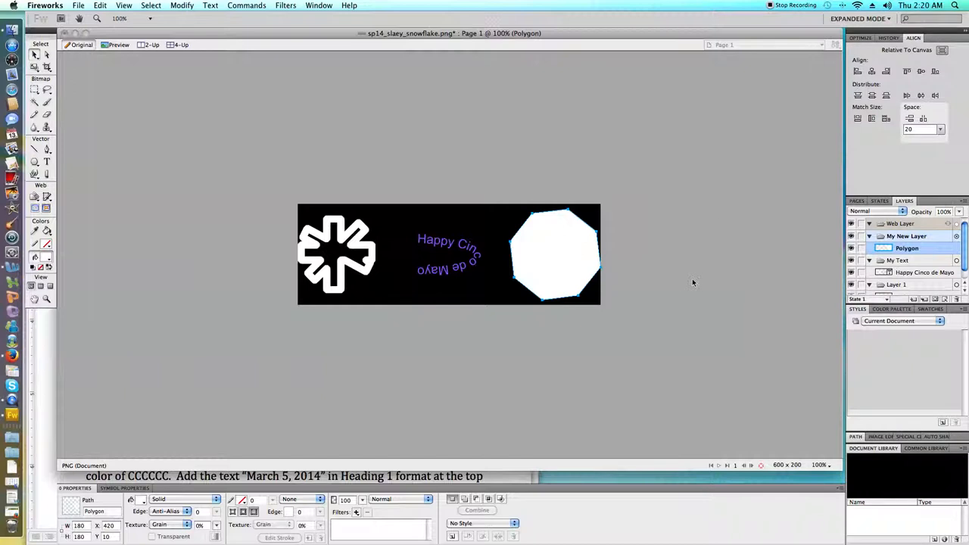
mouse_move(679, 279)
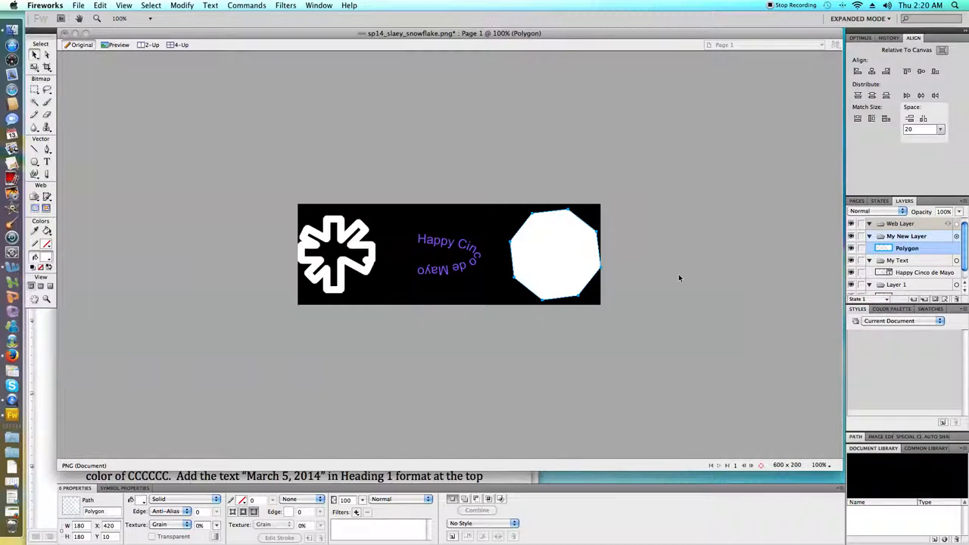
mouse_move(615, 264)
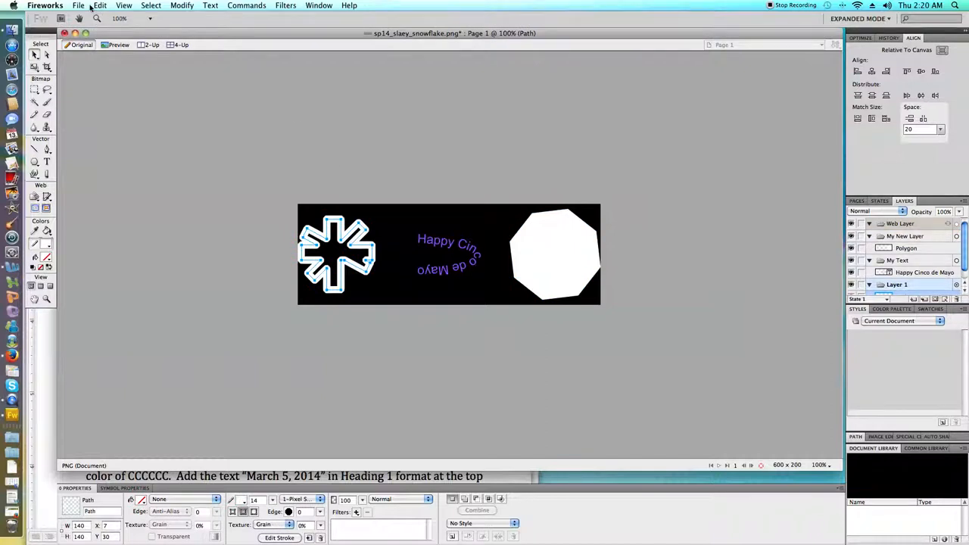
- Save the banner with the snowflake, curved greeting and white octagon via File > Save
left_click(79, 6)
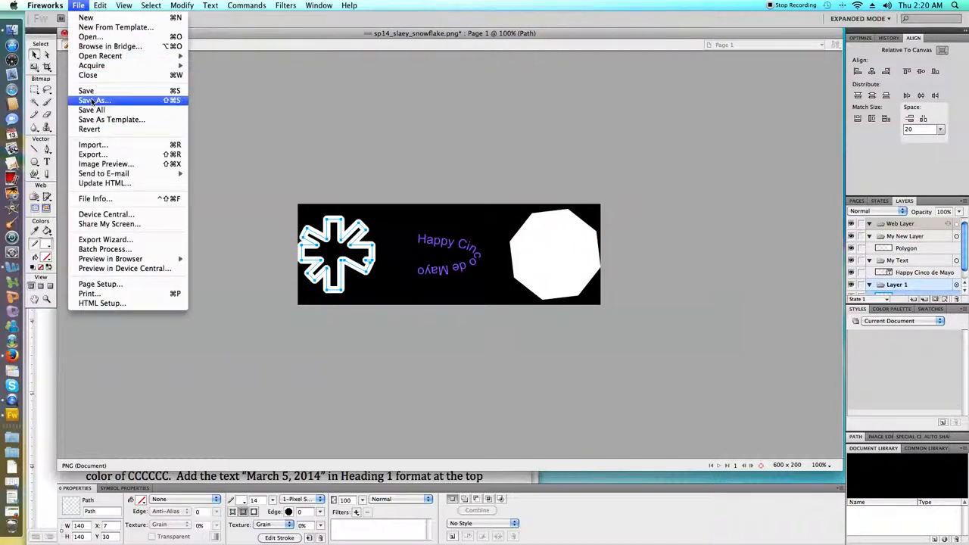
mouse_move(93, 146)
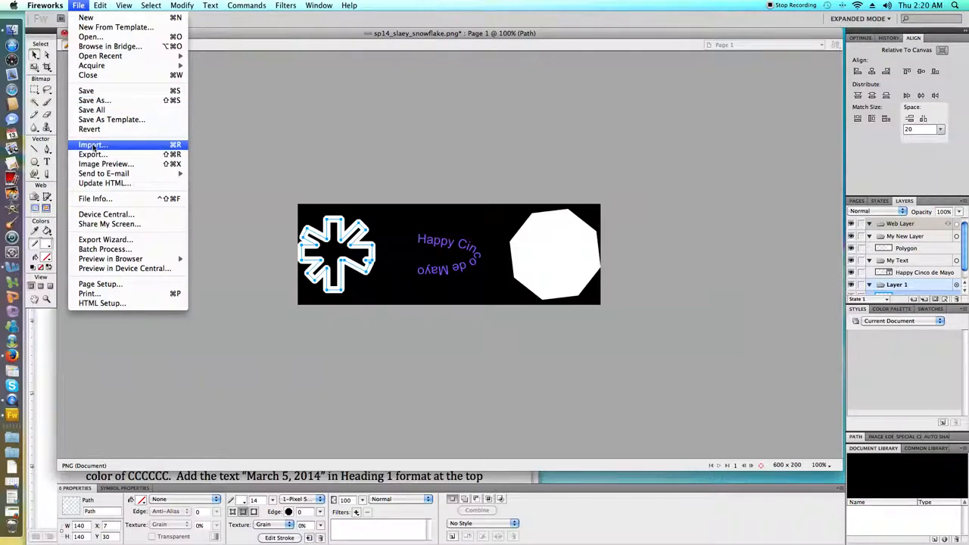
mouse_move(87, 91)
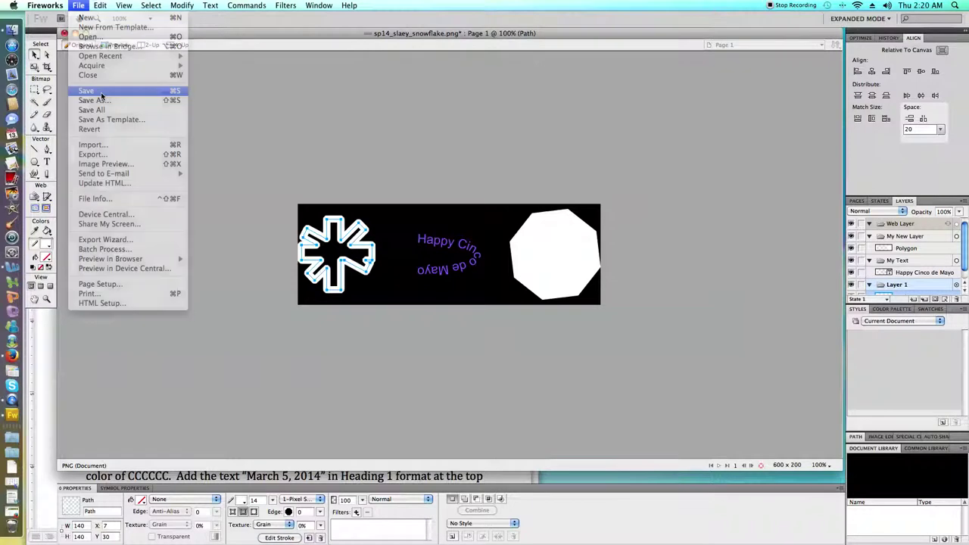
left_click(86, 91)
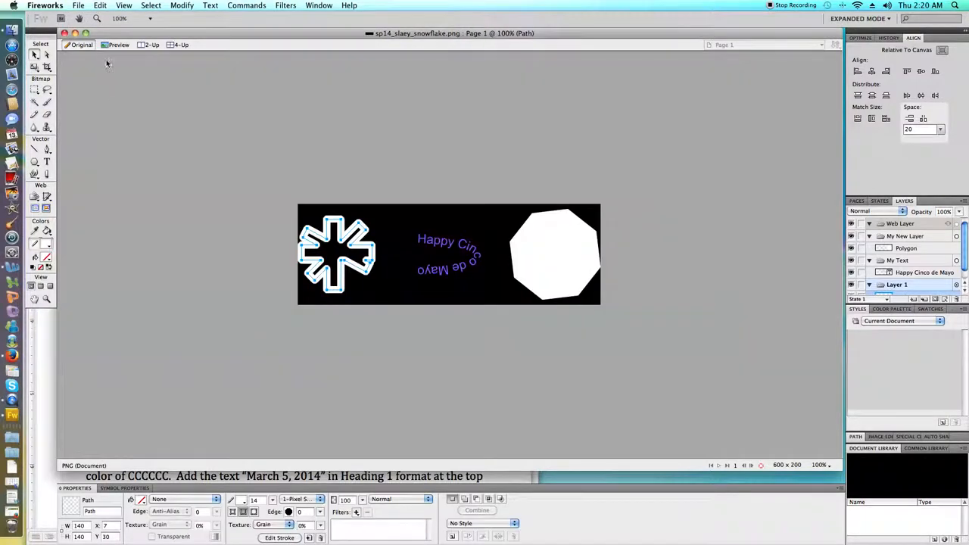
left_click(100, 6)
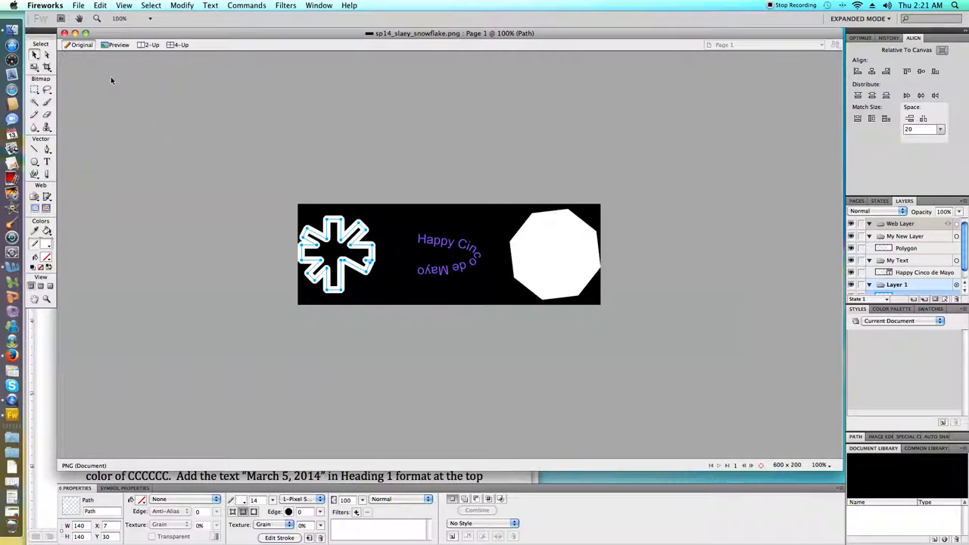
- Paste a snowflake copy onto the octagon and centre both using Align relative to object
left_click(100, 6)
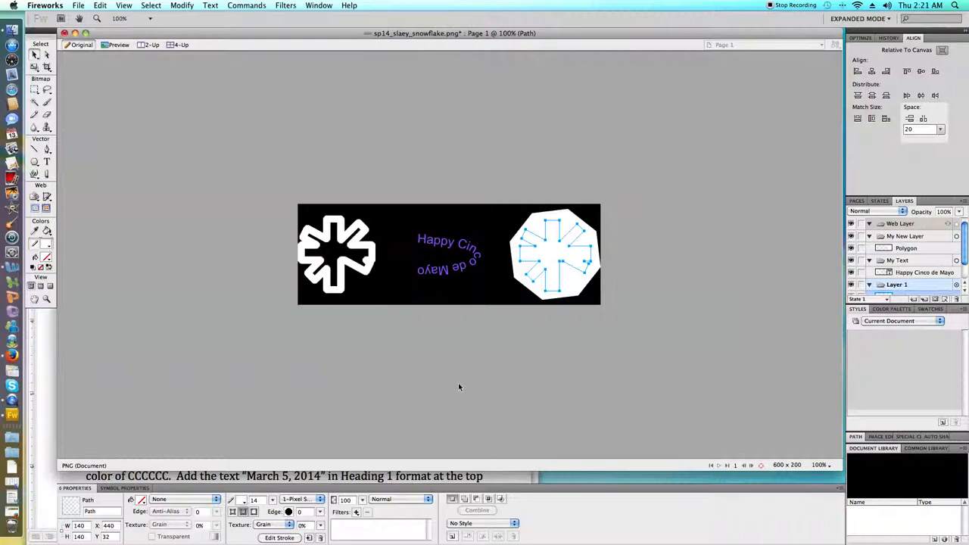
mouse_move(445, 388)
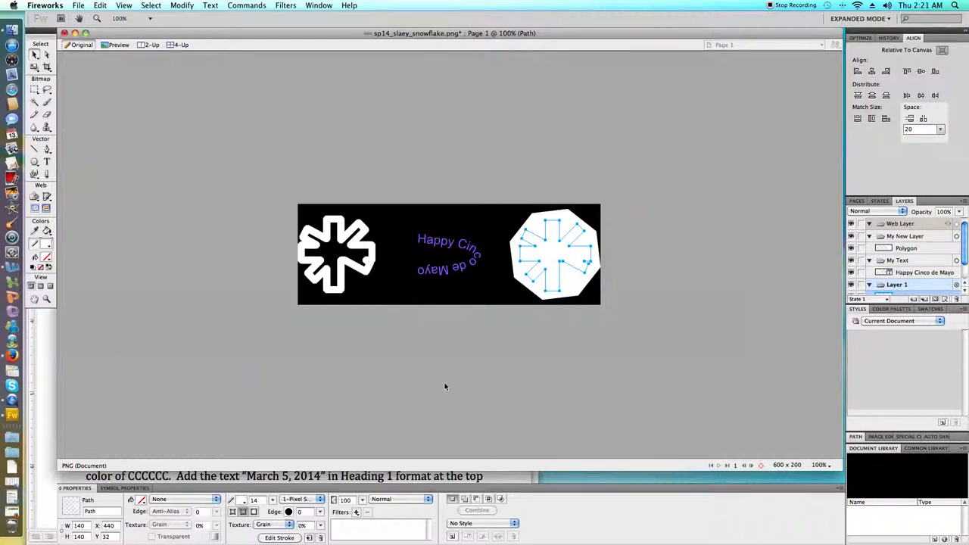
mouse_move(403, 351)
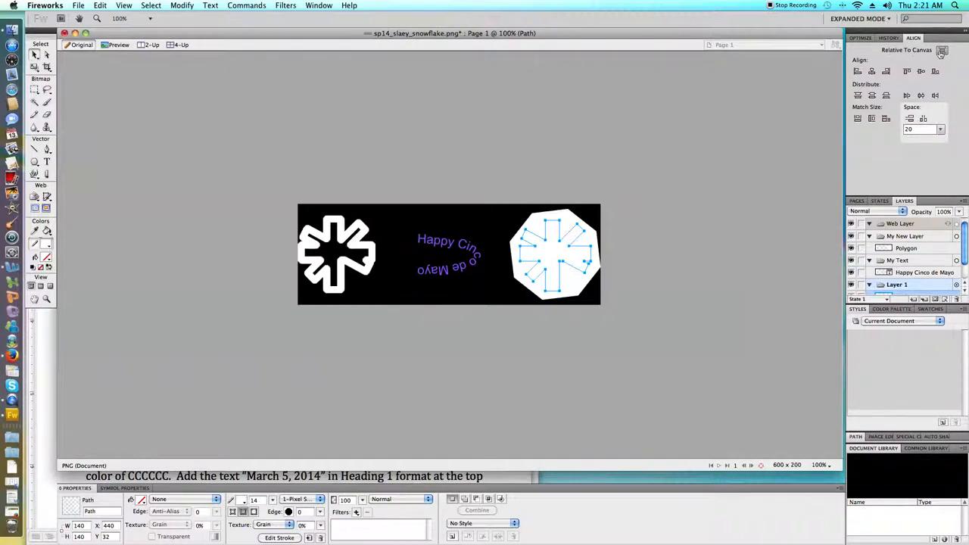
left_click(942, 50)
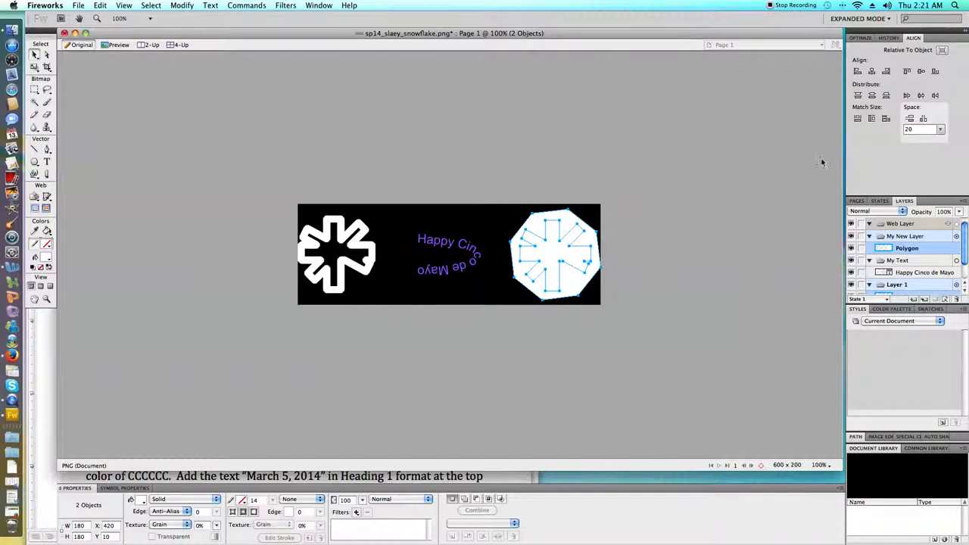
left_click(872, 72)
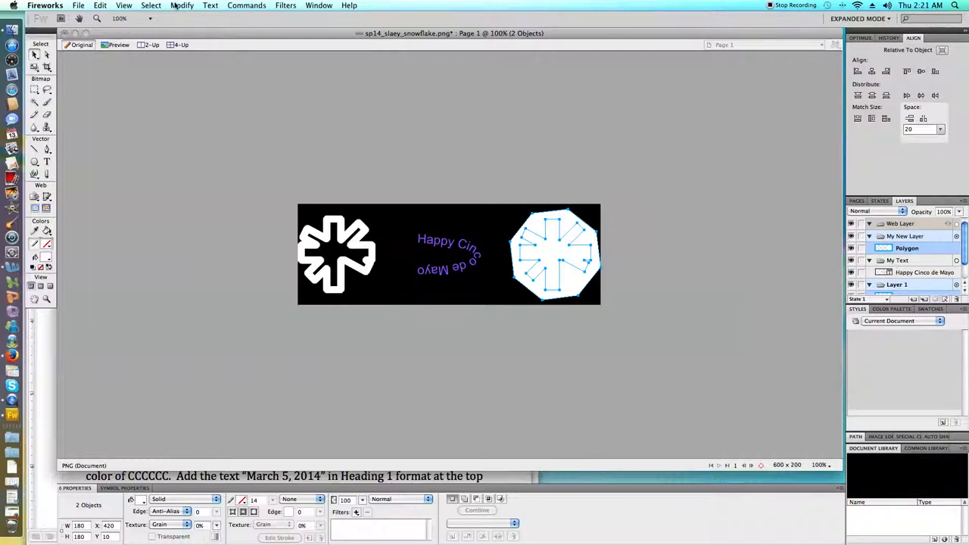
- Attempt Modify > Combine Paths > Punch, then undo the failed punch that removed the octagon
left_click(182, 6)
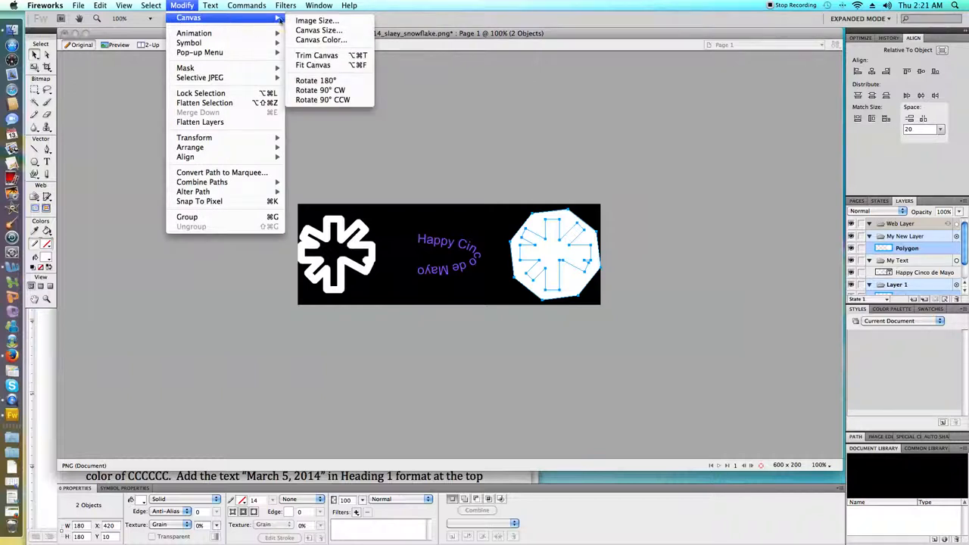
mouse_move(203, 182)
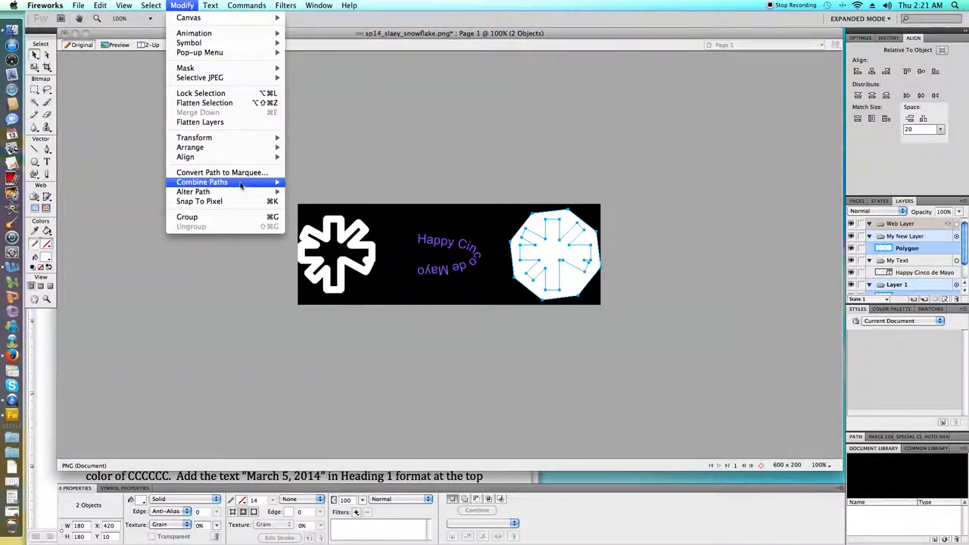
mouse_move(201, 182)
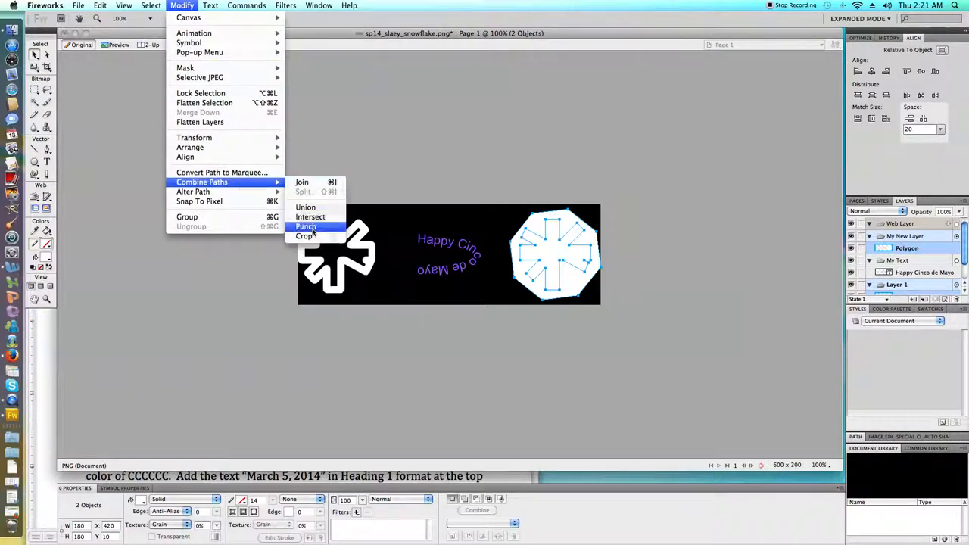
left_click(306, 227)
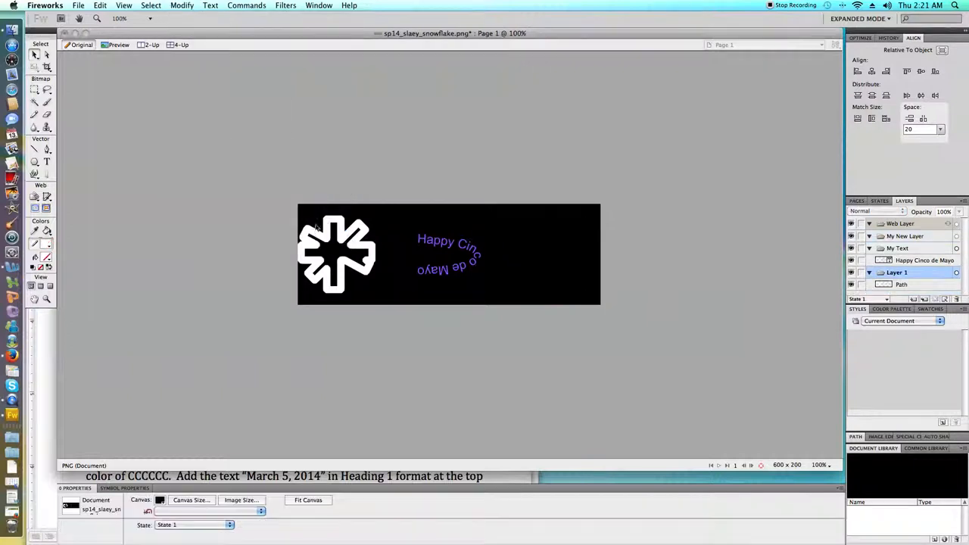
mouse_move(318, 212)
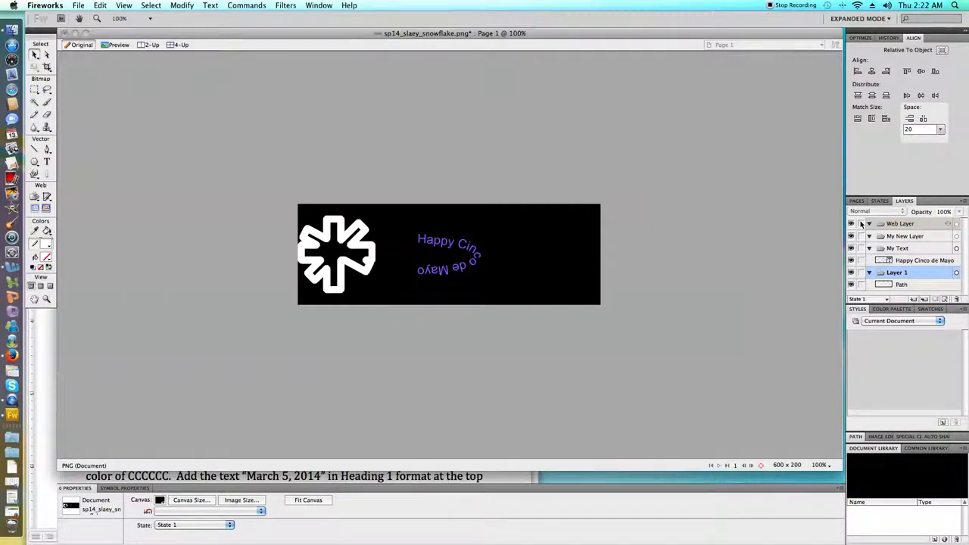
mouse_move(907, 248)
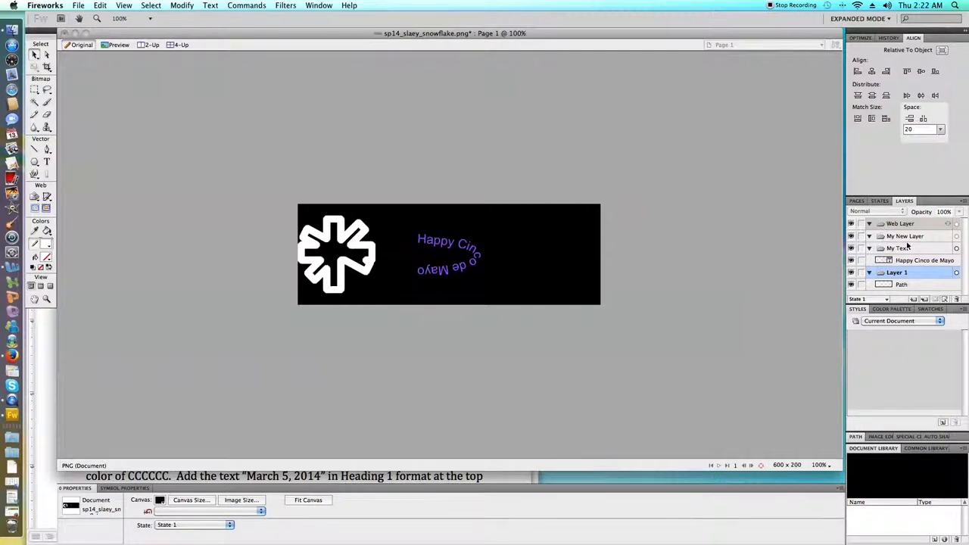
left_click(100, 6)
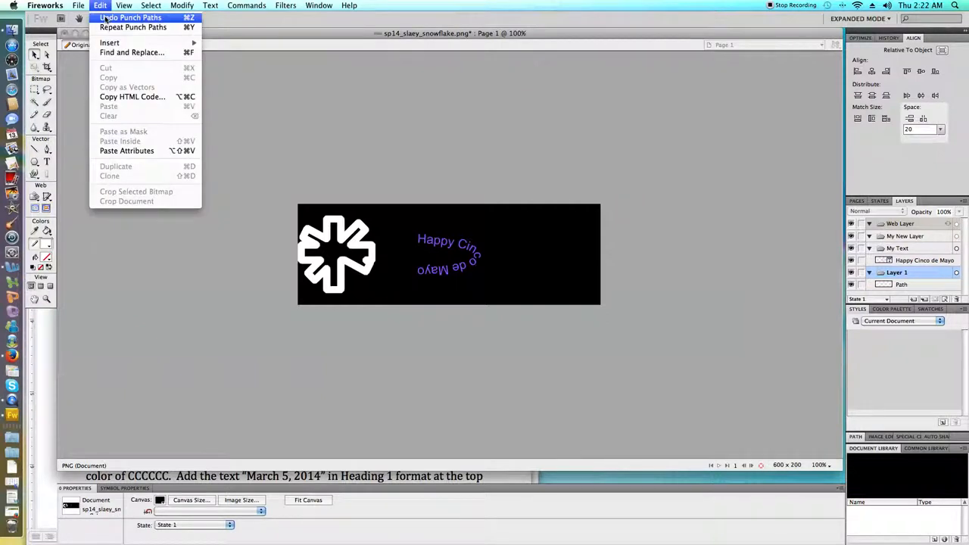
left_click(131, 16)
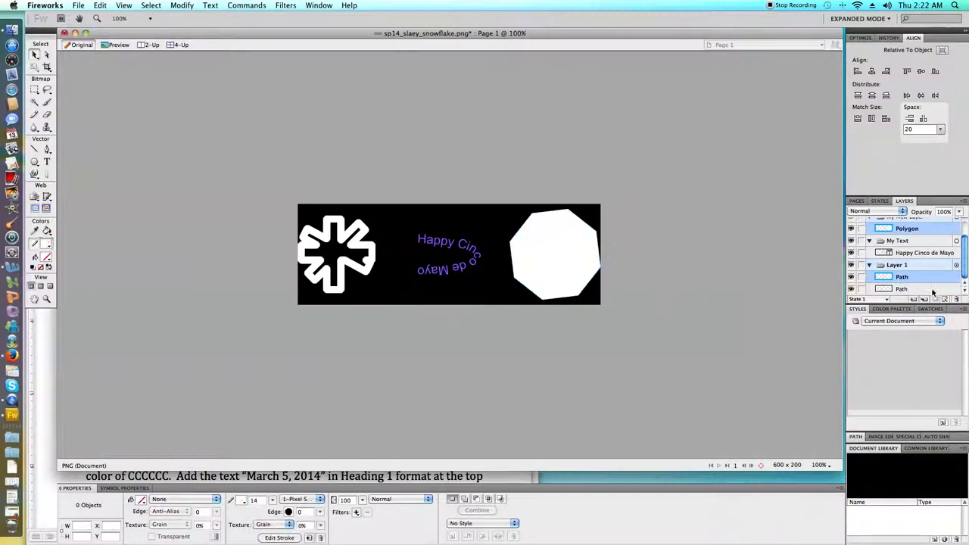
- Reselect the snowflake copy together with the octagon in My New Layer
left_click(902, 289)
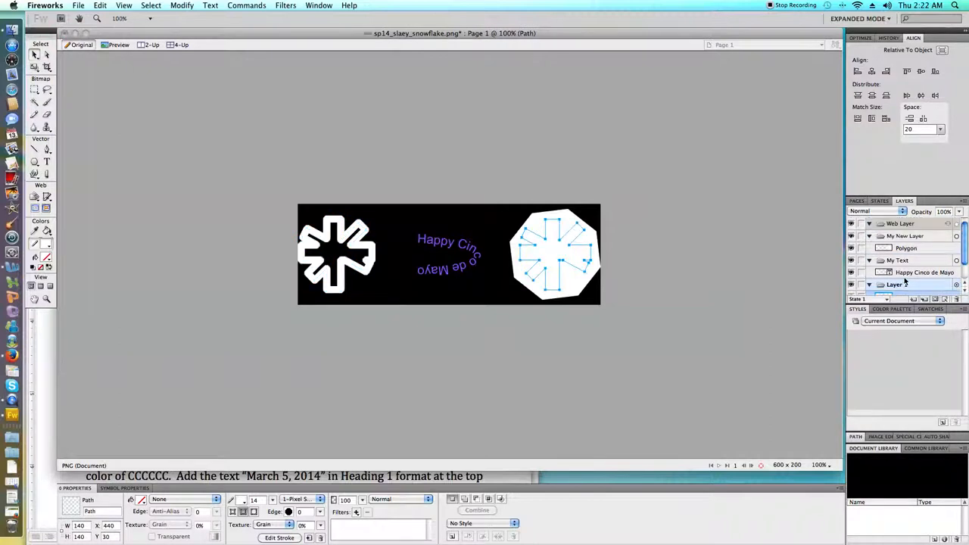
left_click(901, 276)
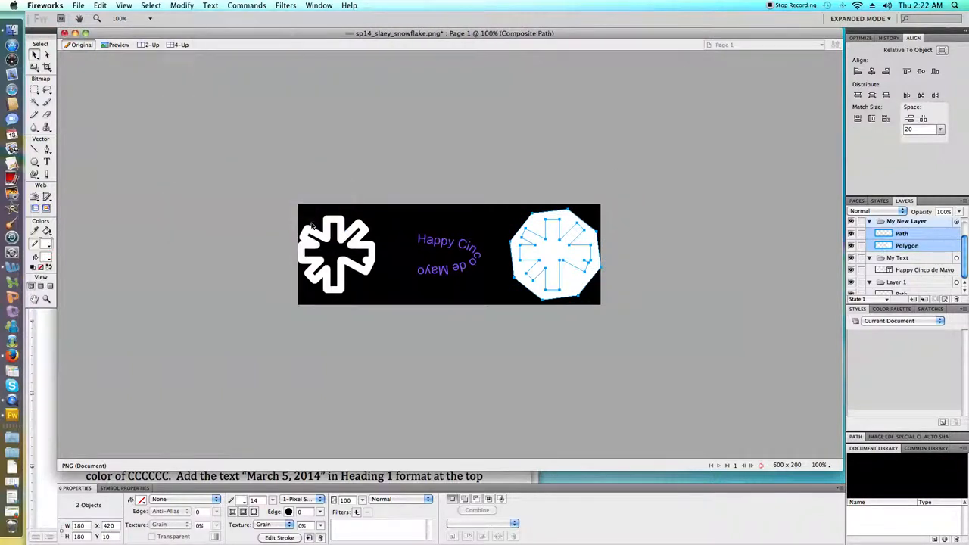
- Punch a snowflake-shaped hole through the white octagon, leaving one composite path
left_click(477, 509)
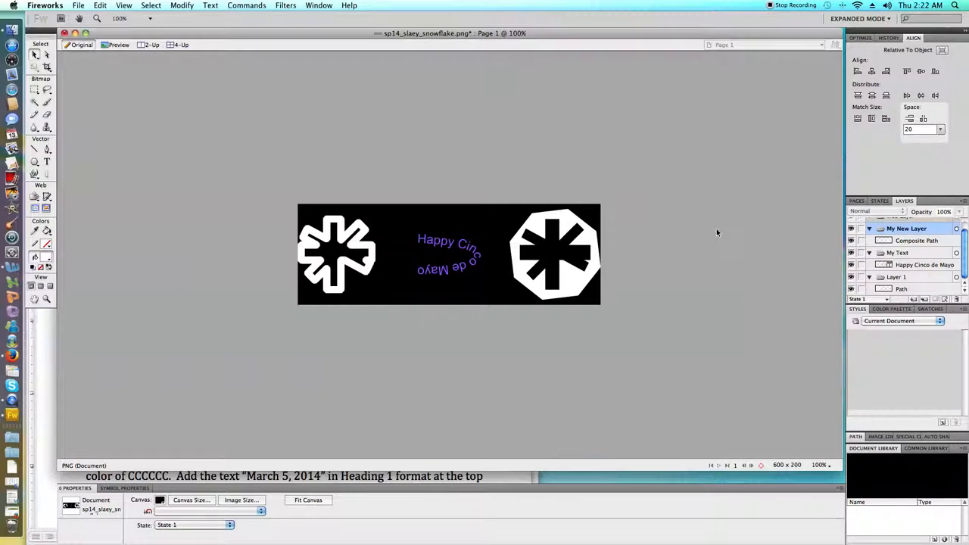
mouse_move(842, 257)
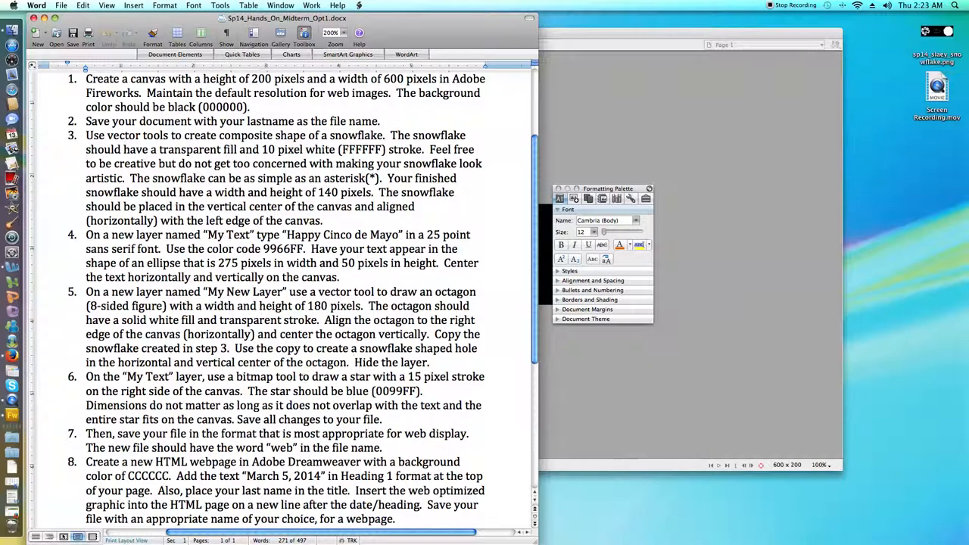
left_click(354, 362)
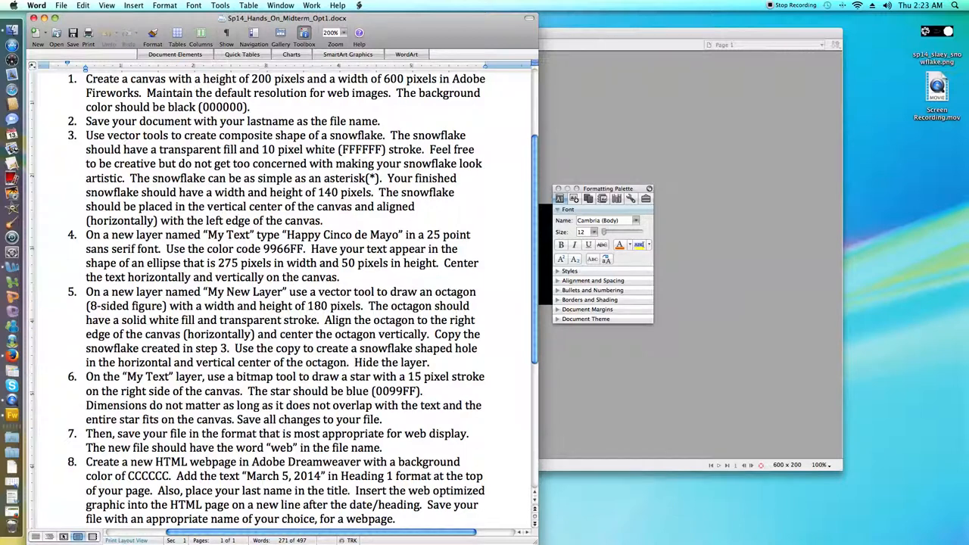
left_click(353, 362)
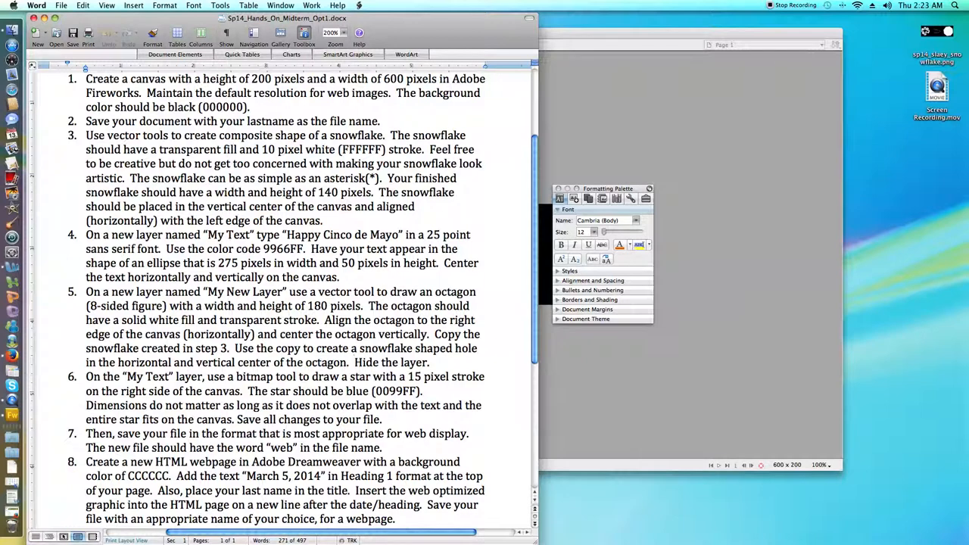
left_click(354, 362)
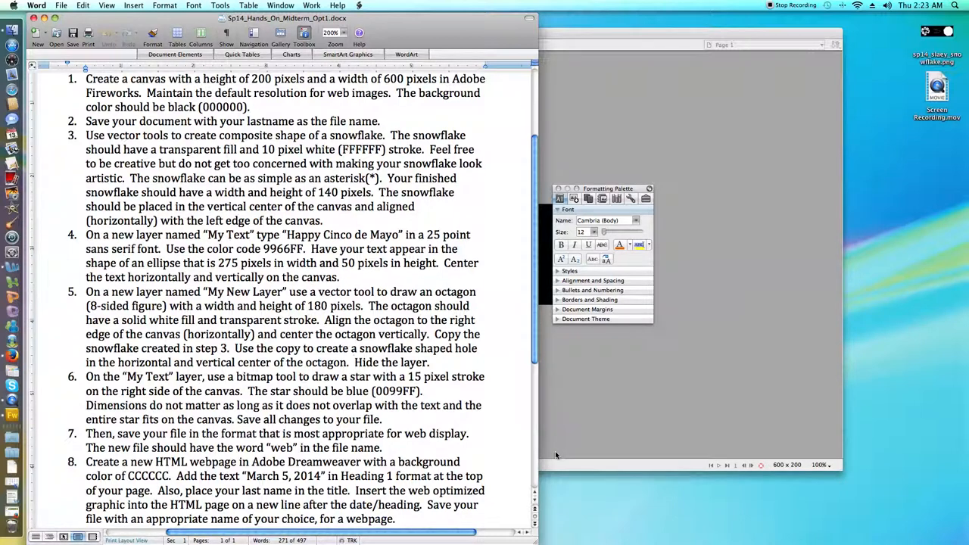
left_click(354, 362)
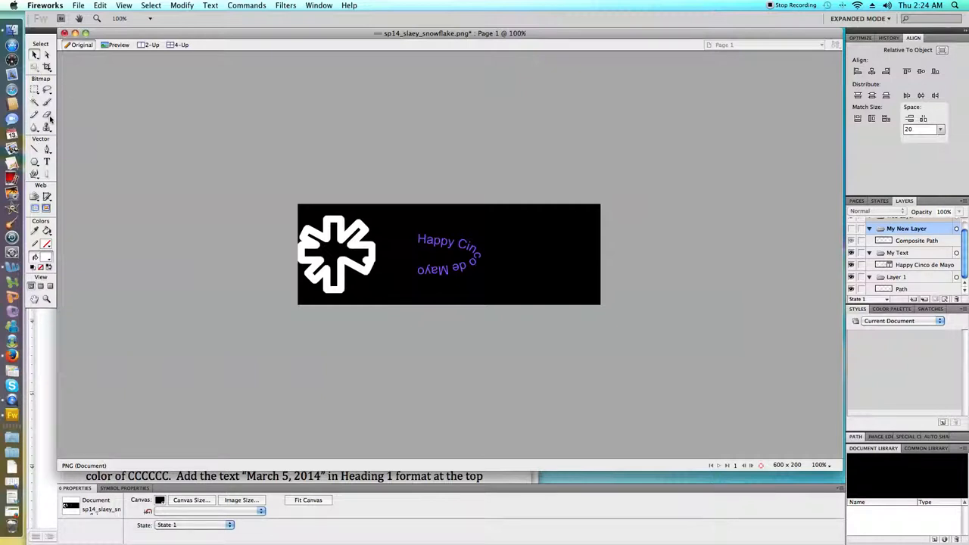
mouse_move(47, 103)
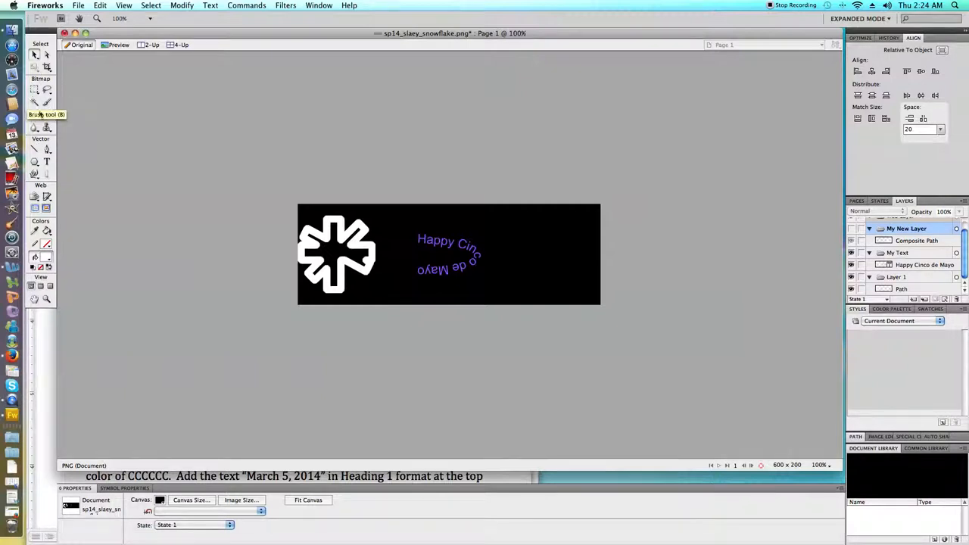
- Choose the Brush tool and give it a blue stroke colour using hex 0099
left_click(45, 103)
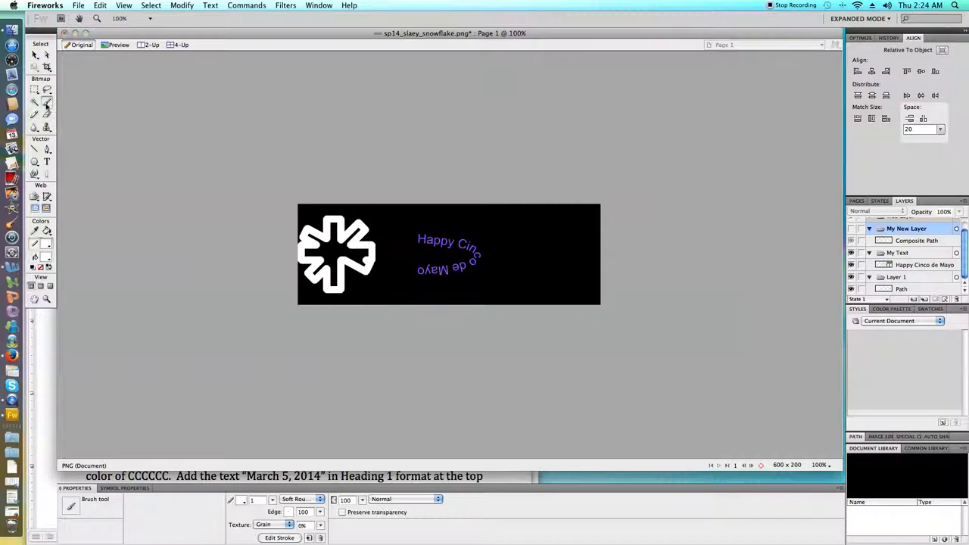
left_click(35, 103)
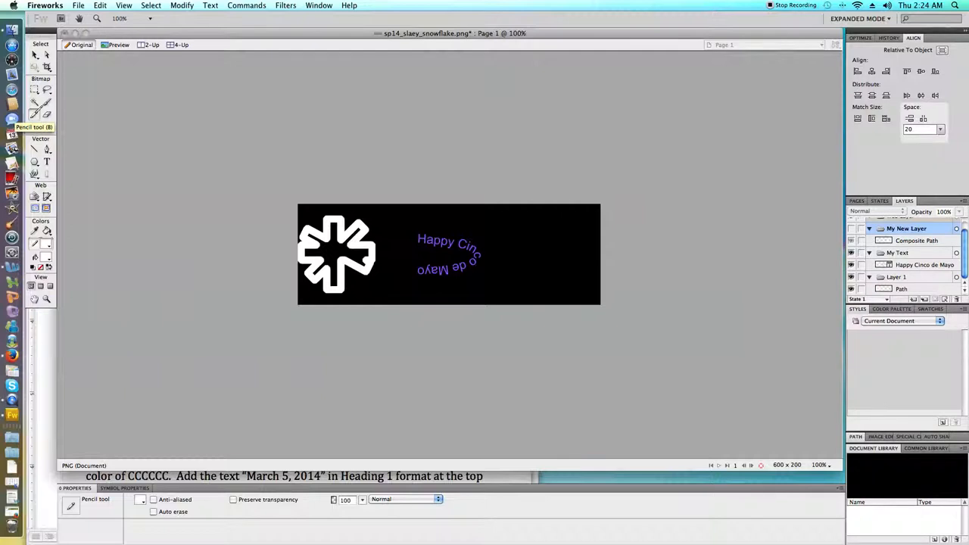
left_click(35, 103)
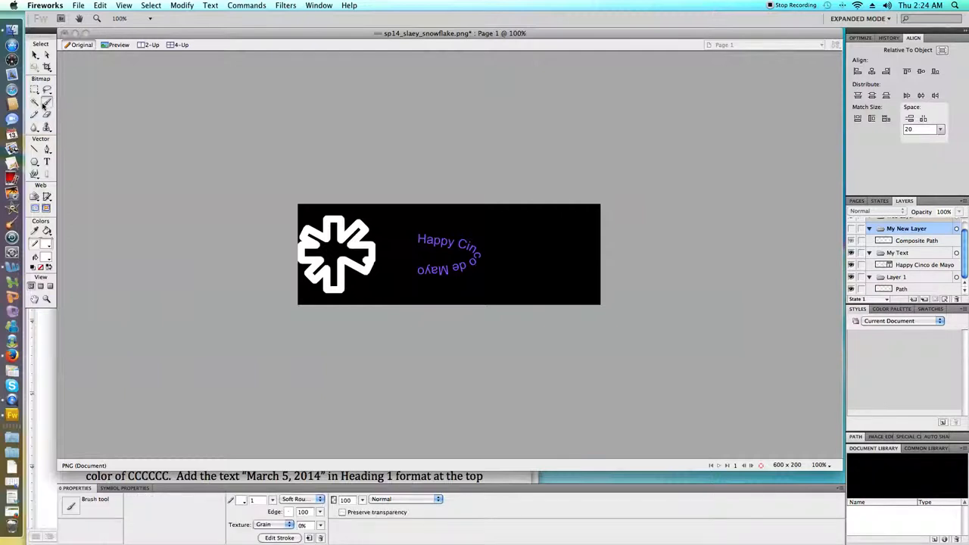
mouse_move(46, 103)
type("5")
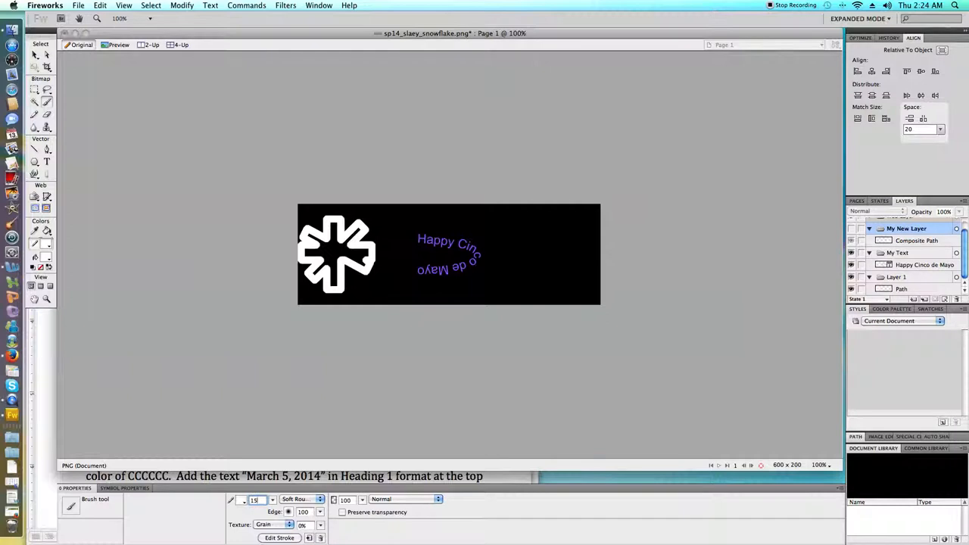
left_click(241, 499)
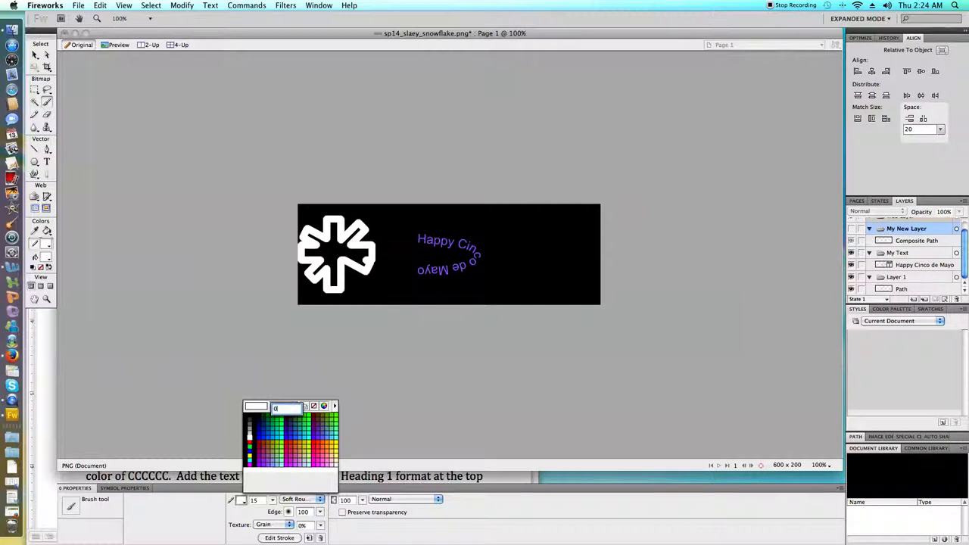
type("0099")
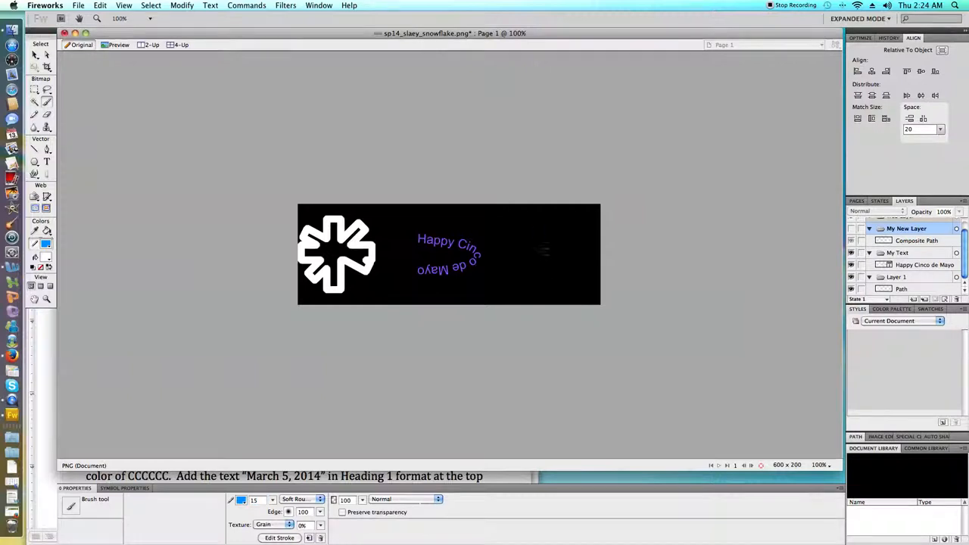
mouse_move(563, 275)
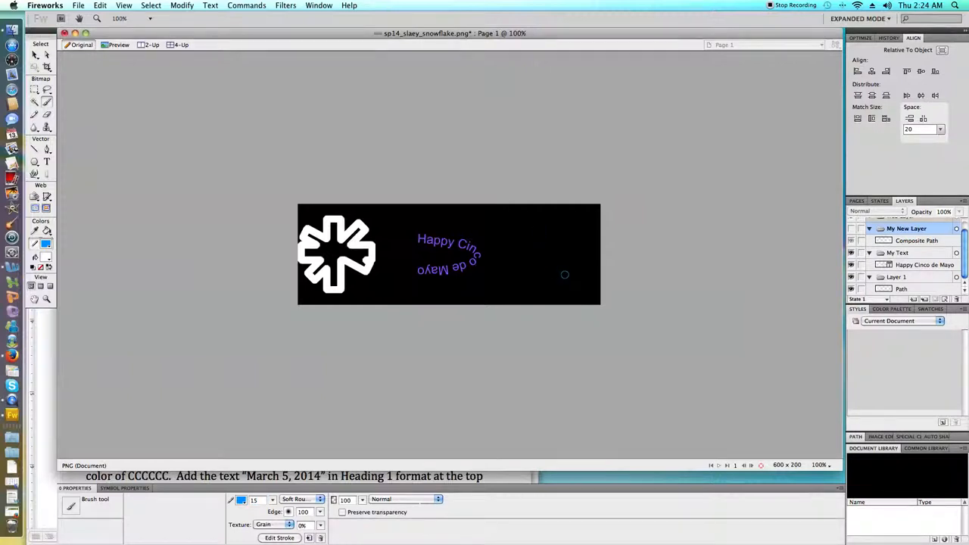
- Start a brush drawing at the canvas right, creating a new Bitmap object in My New Layer
left_click(905, 240)
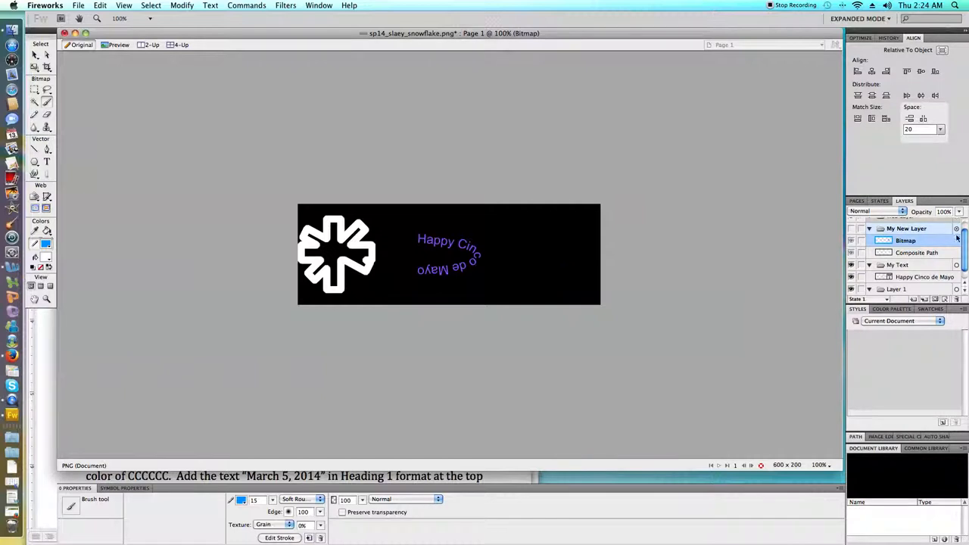
mouse_move(897, 249)
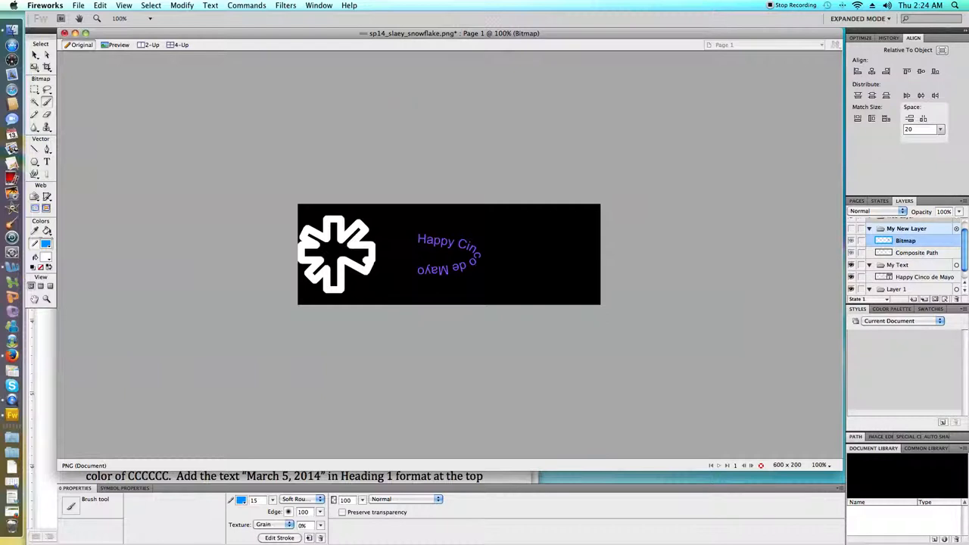
left_click(100, 6)
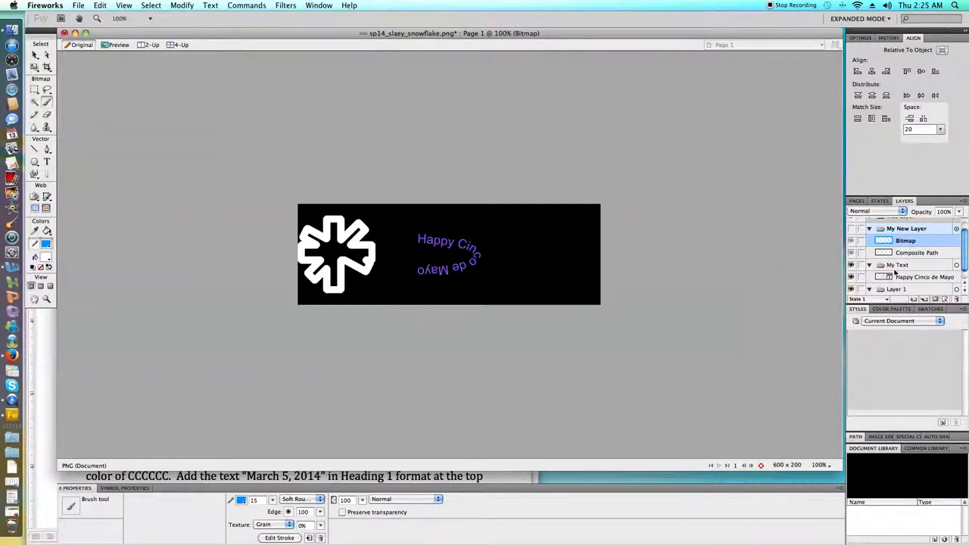
- Give the curved Happy Cinco de Mayo text a blue stroke, then select the white snowflake
left_click(924, 263)
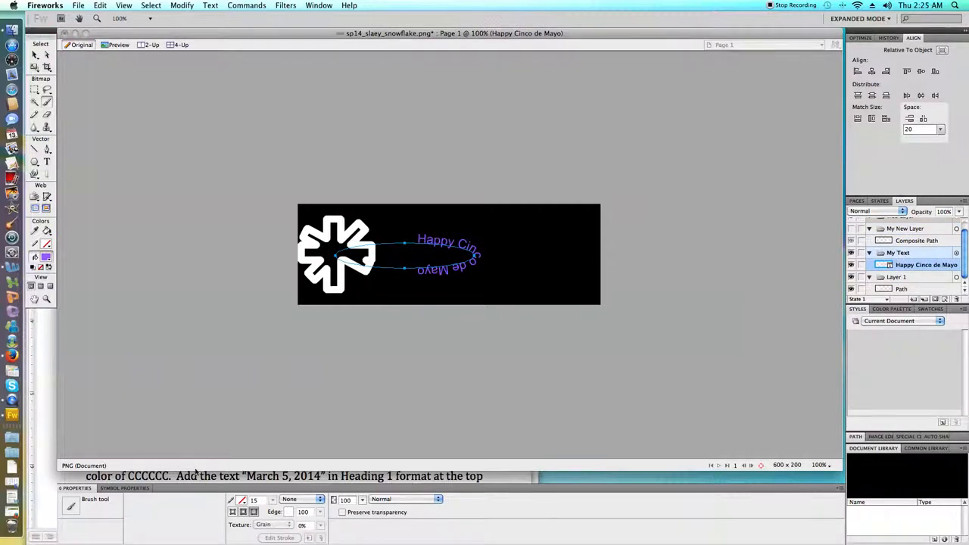
left_click(243, 500)
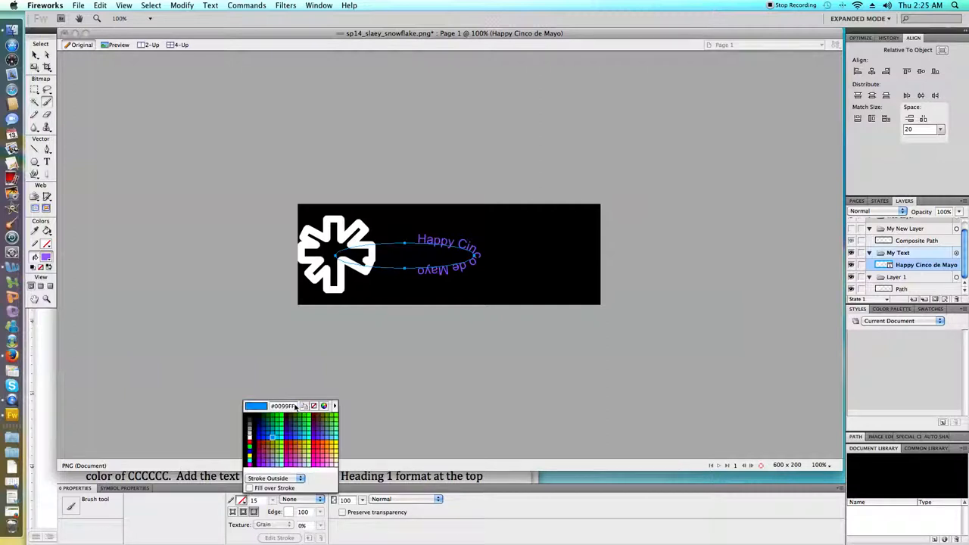
left_click(273, 437)
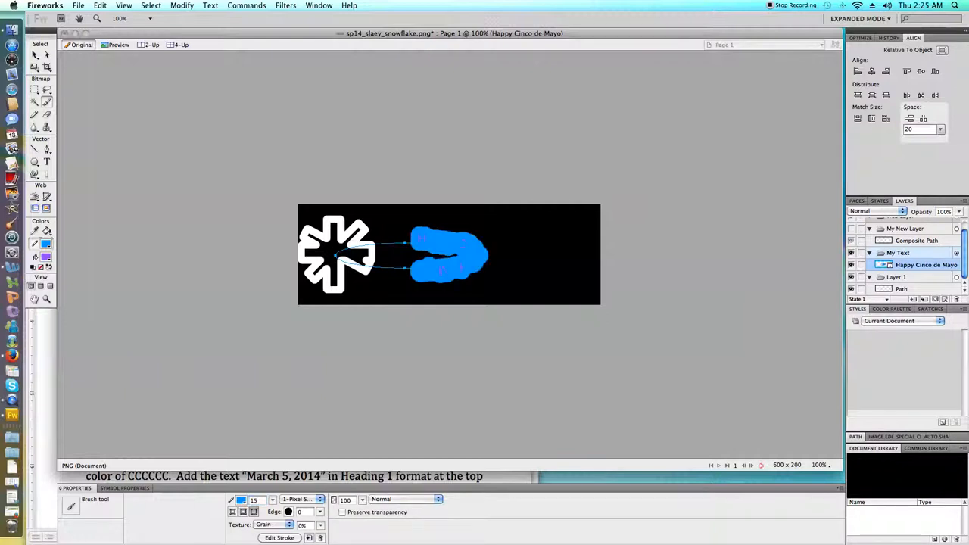
left_click(100, 6)
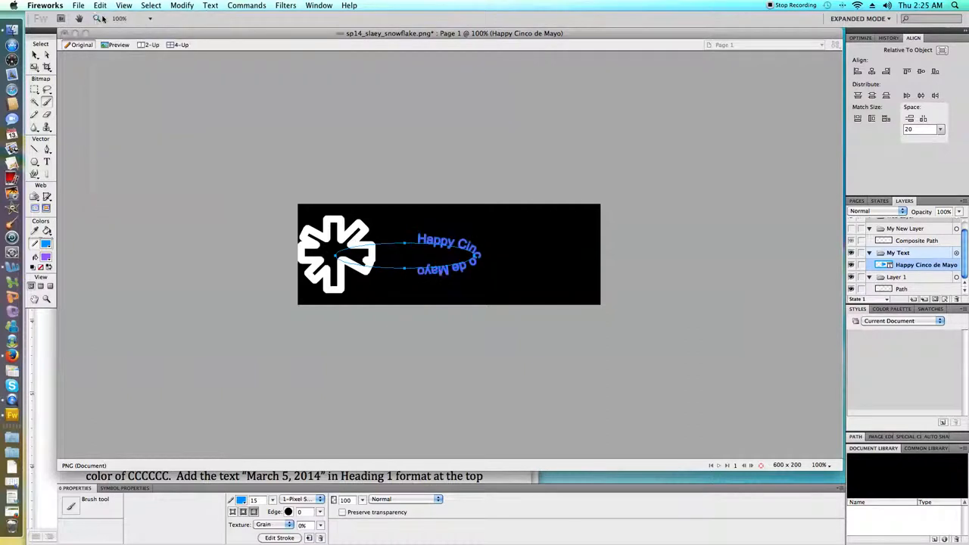
left_click(100, 6)
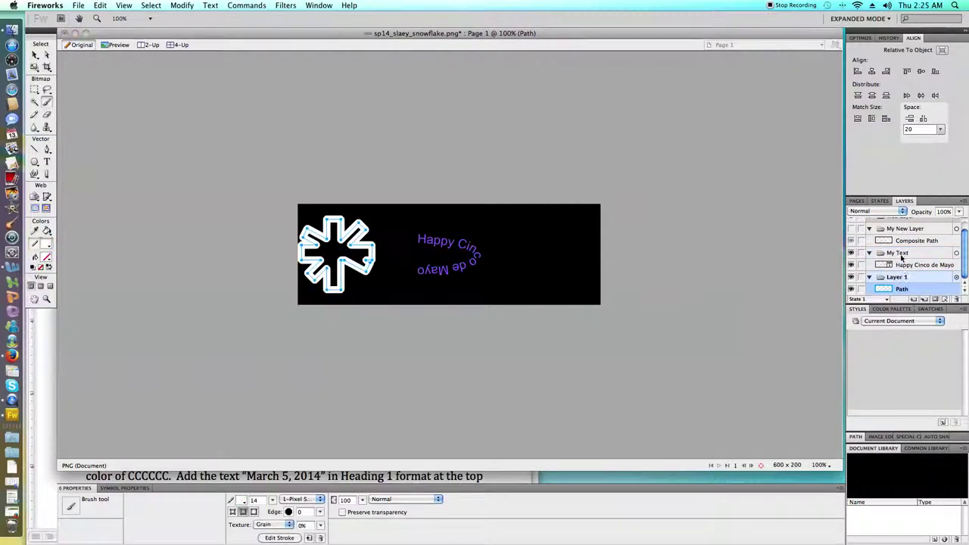
- Remove the unwanted blue strokes, deselect everything and make My Text the drawing layer
left_click(924, 264)
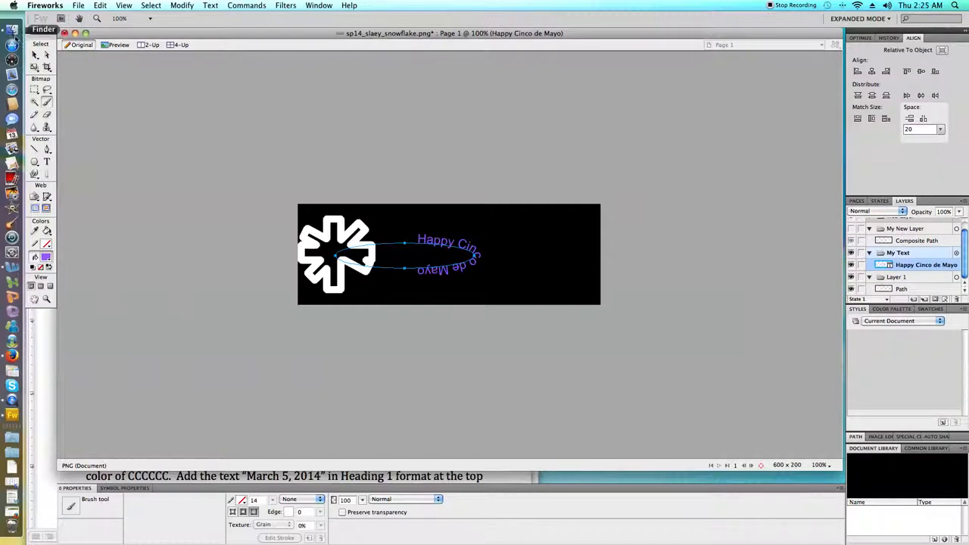
left_click(521, 228)
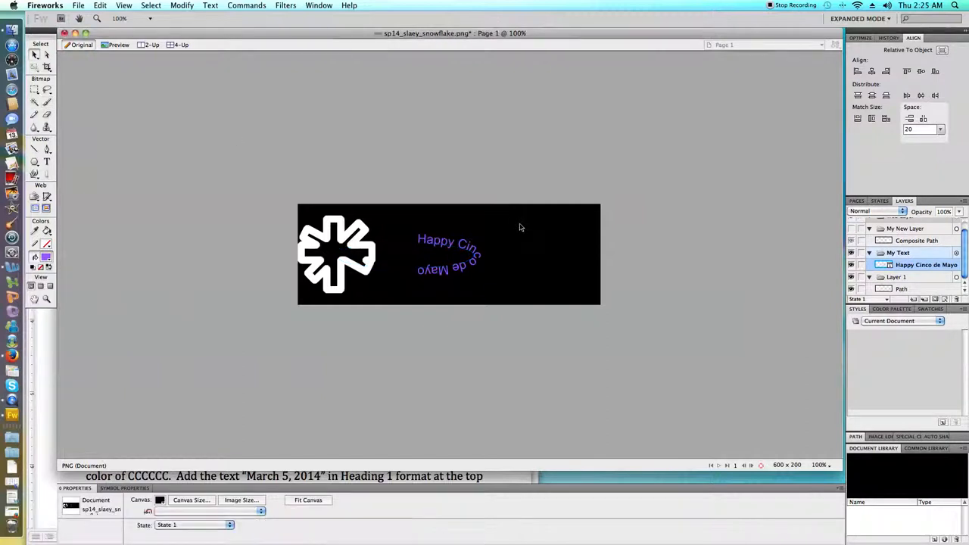
left_click(900, 251)
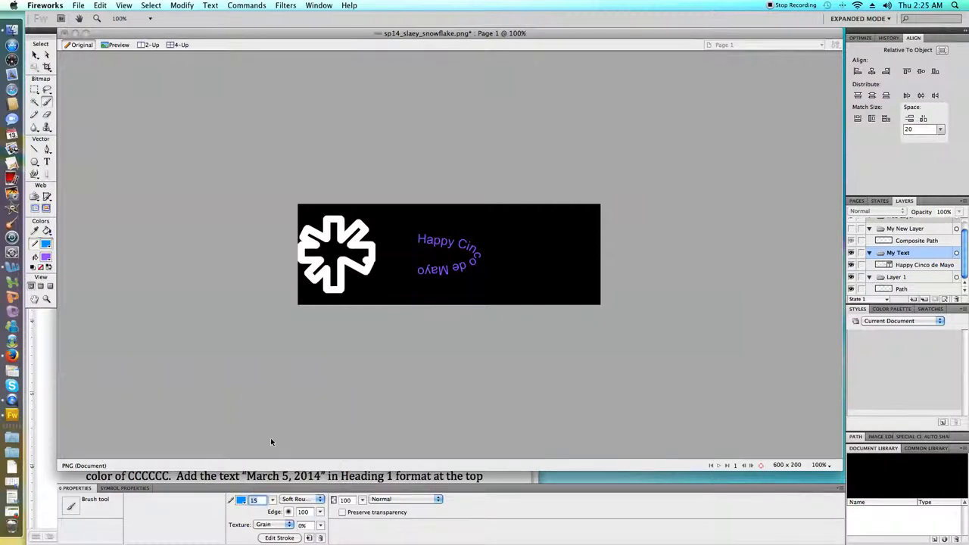
mouse_move(591, 298)
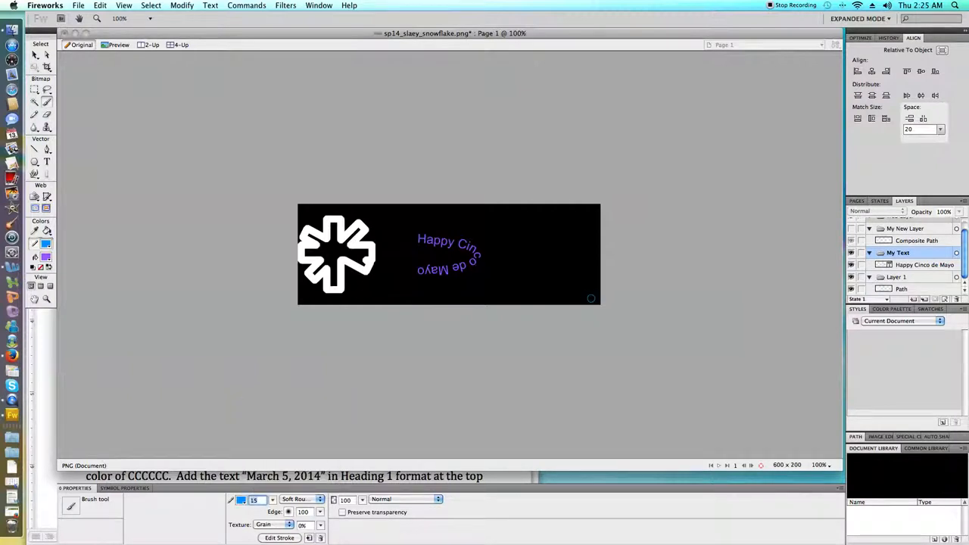
mouse_move(518, 278)
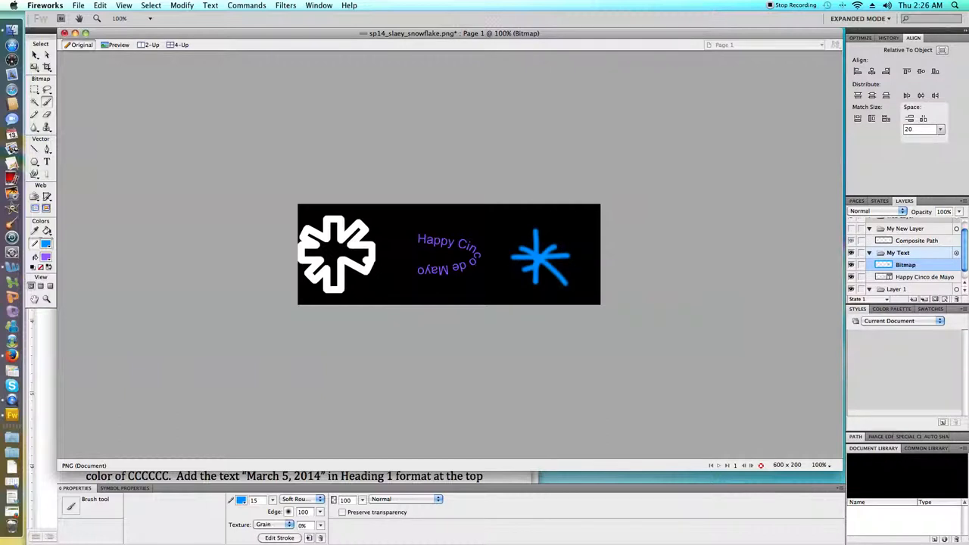
- Brush a blue six-pointed star at the canvas right, undoing and redrawing a bad stroke
left_click(100, 6)
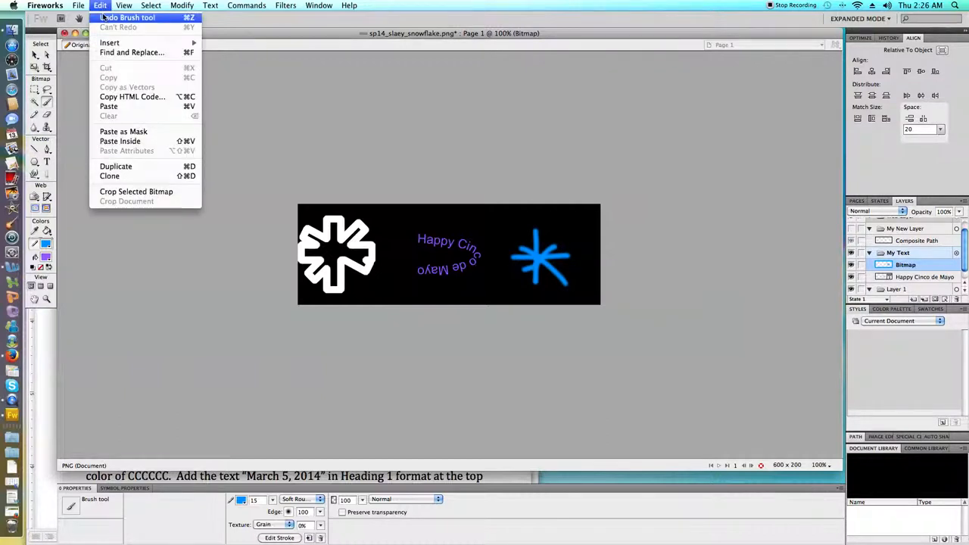
left_click(127, 18)
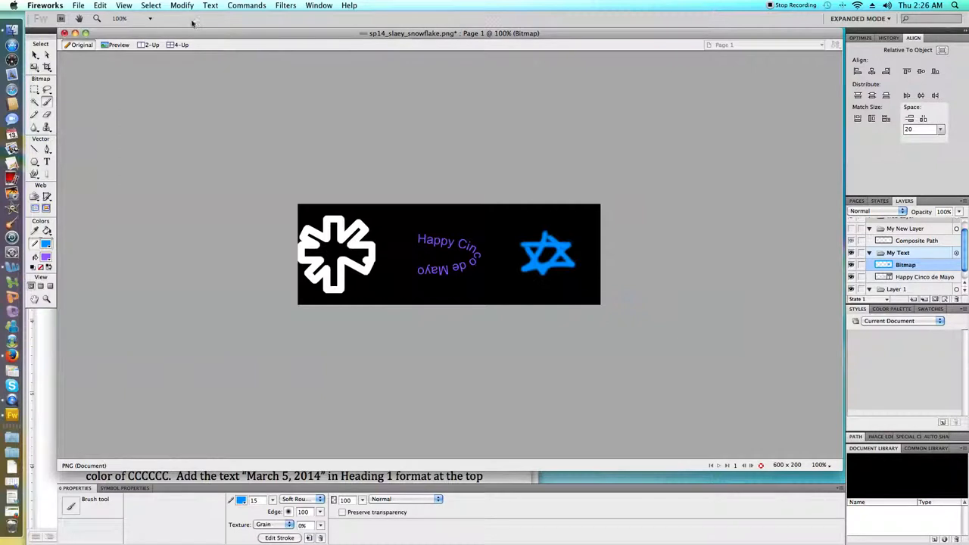
left_click(79, 6)
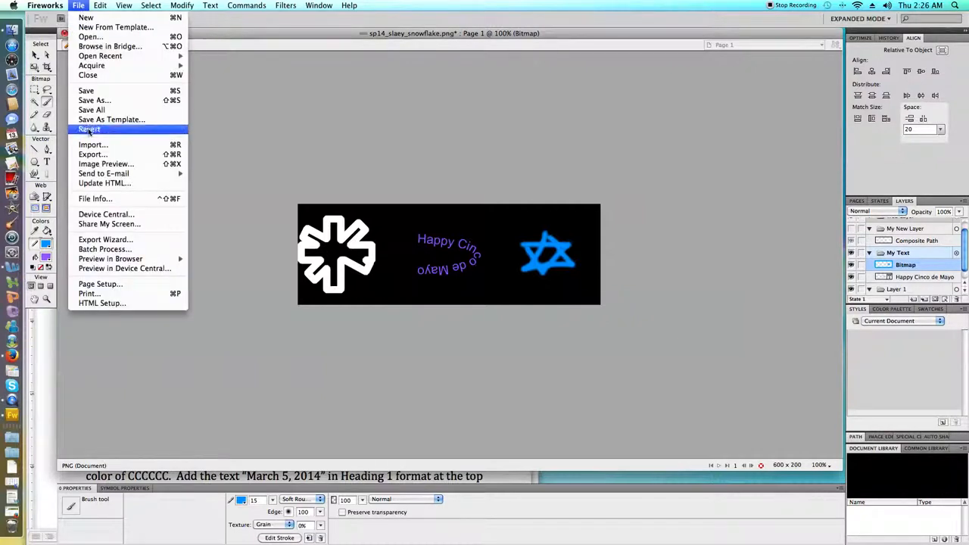